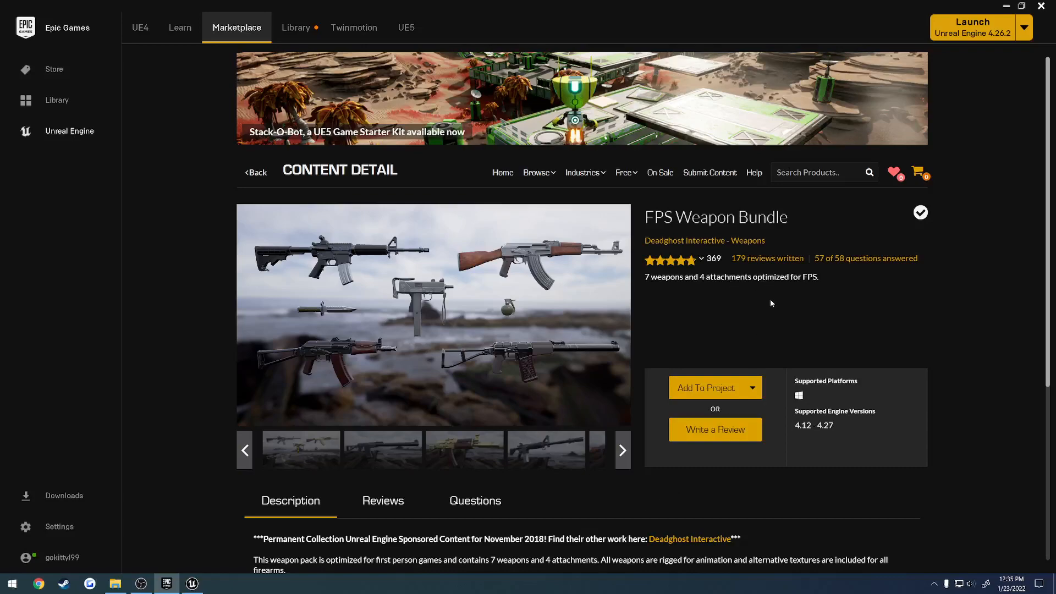
{"action": "mouse_move", "coordinate": [770, 304]}
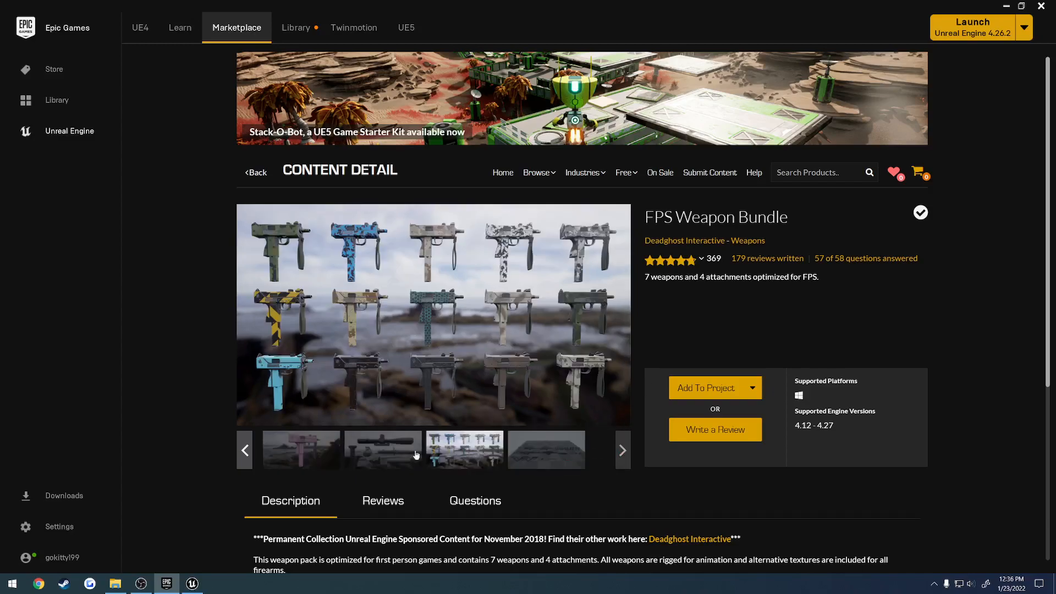
Browse from the weapon bundle preview into the editor's Tutorial and UltimateFPSTemplate Firearms > M4 folders
{"action": "left_click", "coordinate": [383, 450]}
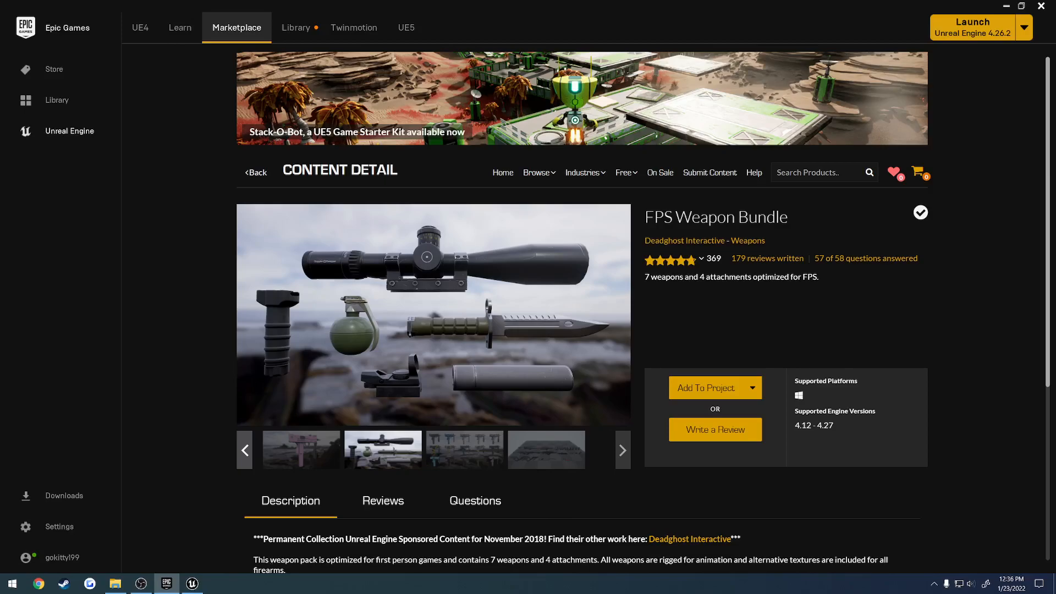
{"action": "left_click", "coordinate": [192, 583]}
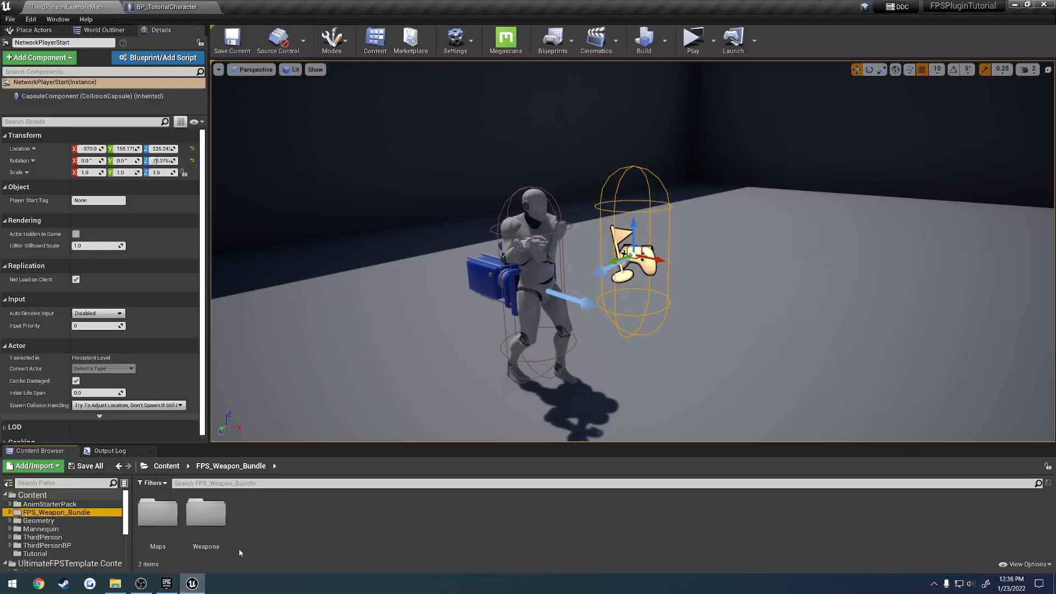
{"action": "mouse_move", "coordinate": [158, 512]}
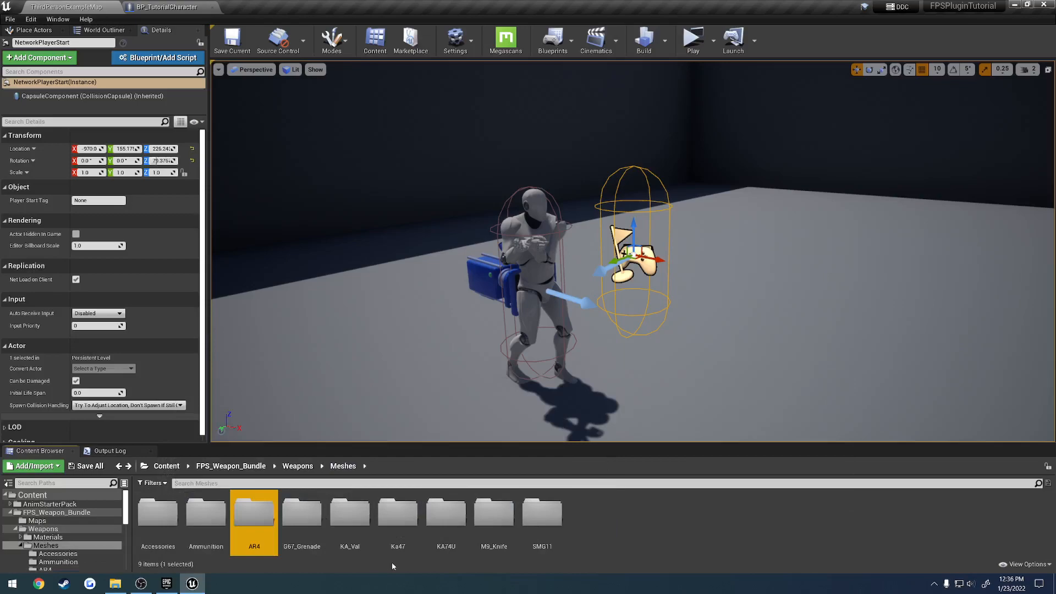
{"action": "mouse_move", "coordinate": [57, 512]}
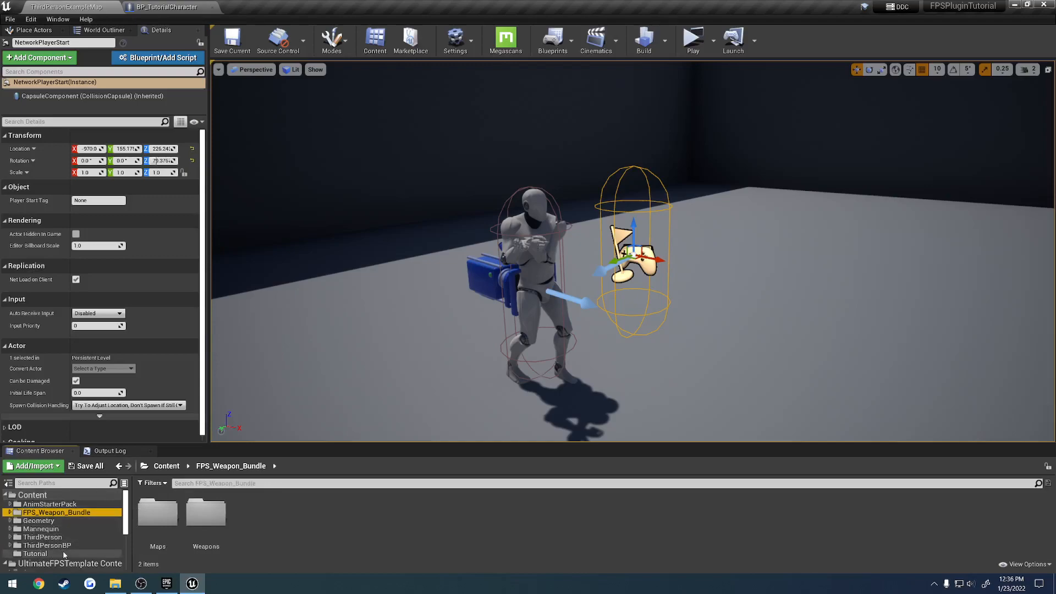
{"action": "left_click", "coordinate": [34, 554]}
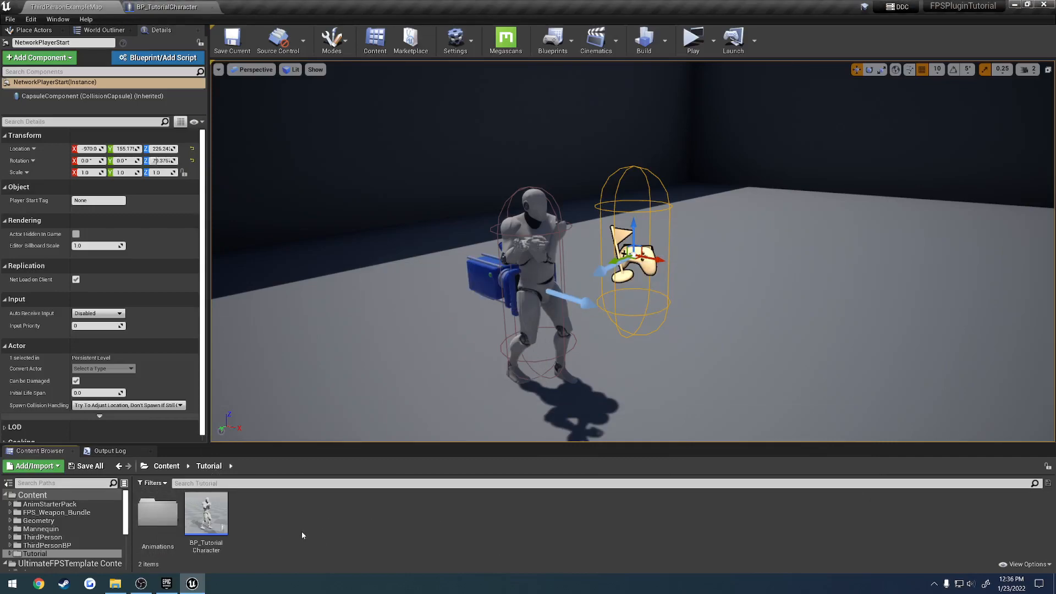
{"action": "mouse_move", "coordinate": [283, 528]}
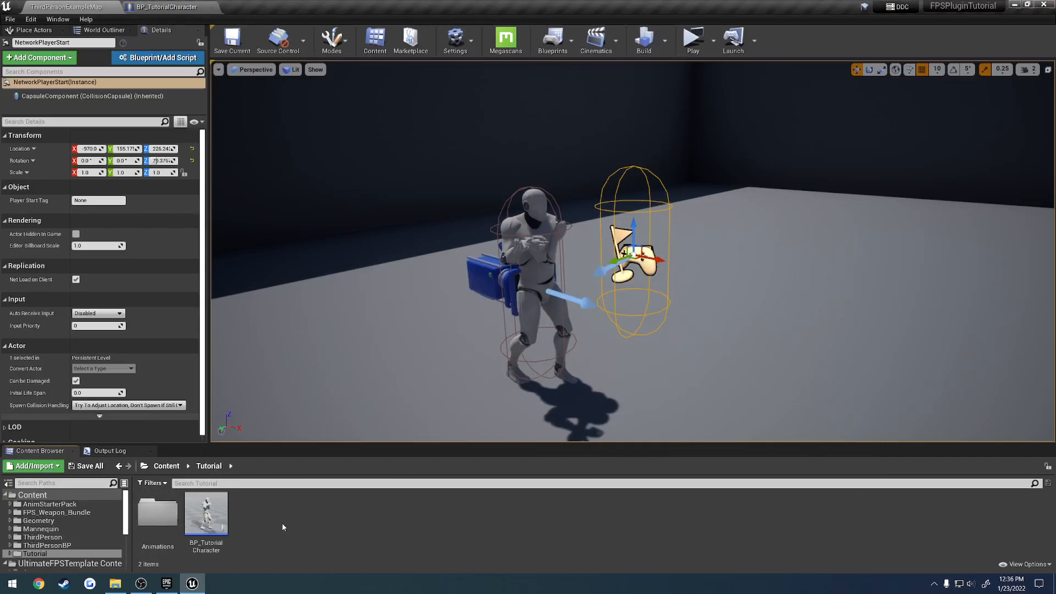
{"action": "left_click", "coordinate": [73, 514]}
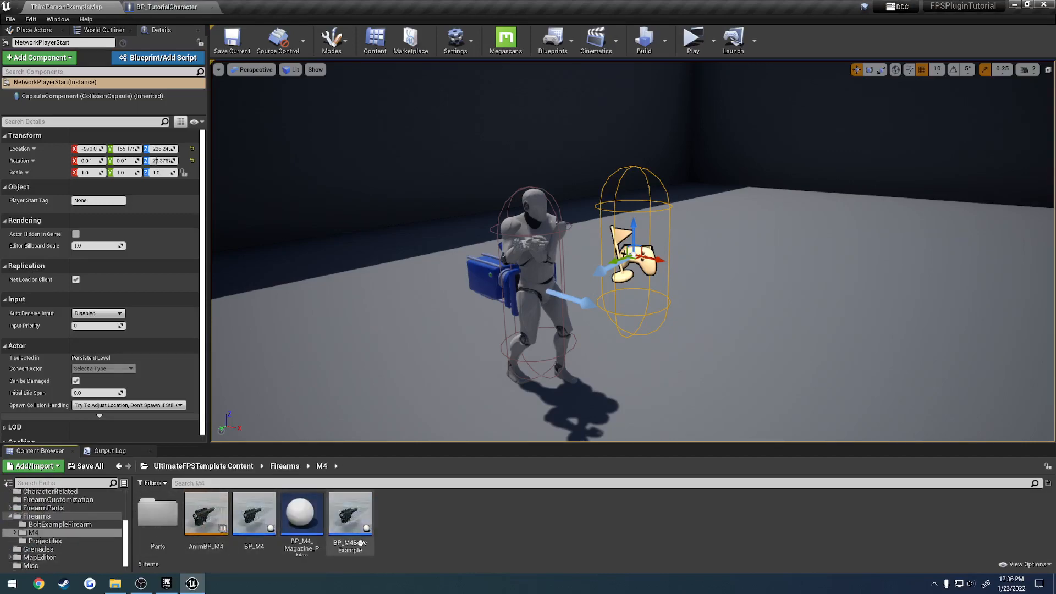
Review BP_M4BaseExample's event graph and scroll through its class default settings
{"action": "double_click", "coordinate": [350, 513]}
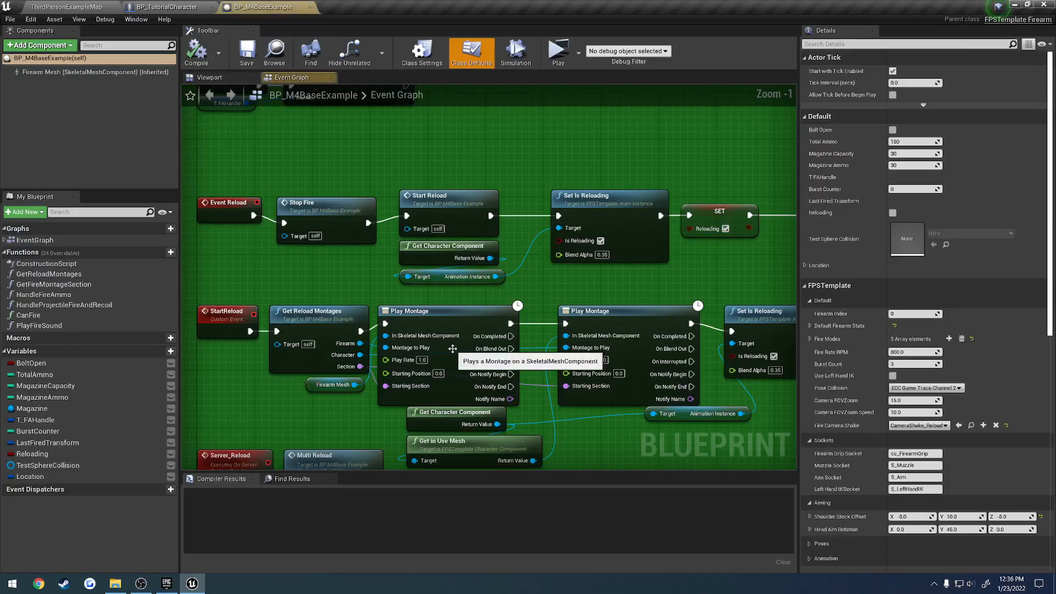
{"action": "scroll", "scroll_direction": "down", "scroll_amount": 3}
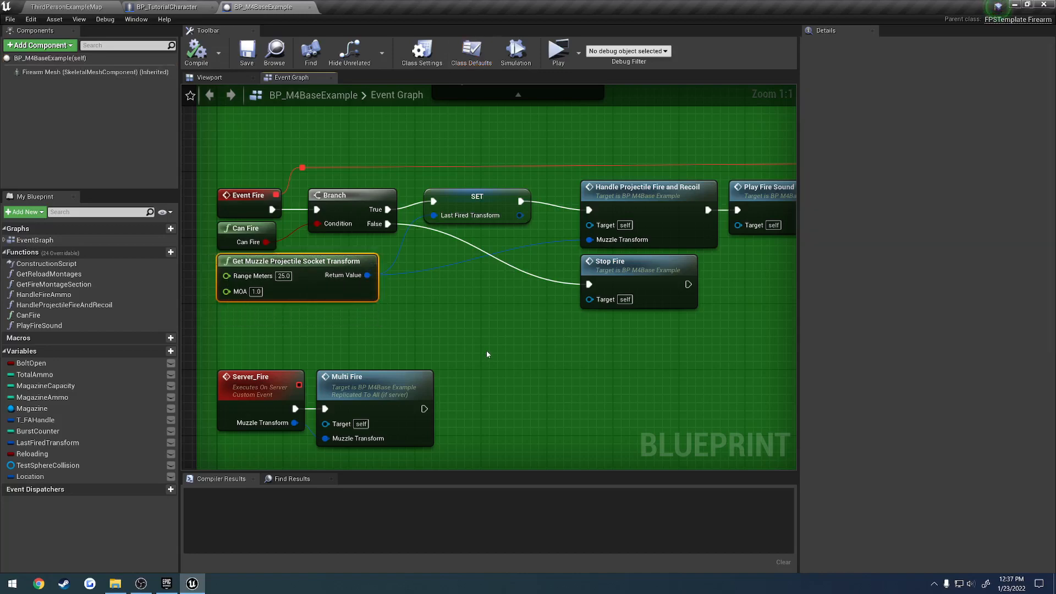
{"action": "mouse_move", "coordinate": [253, 275]}
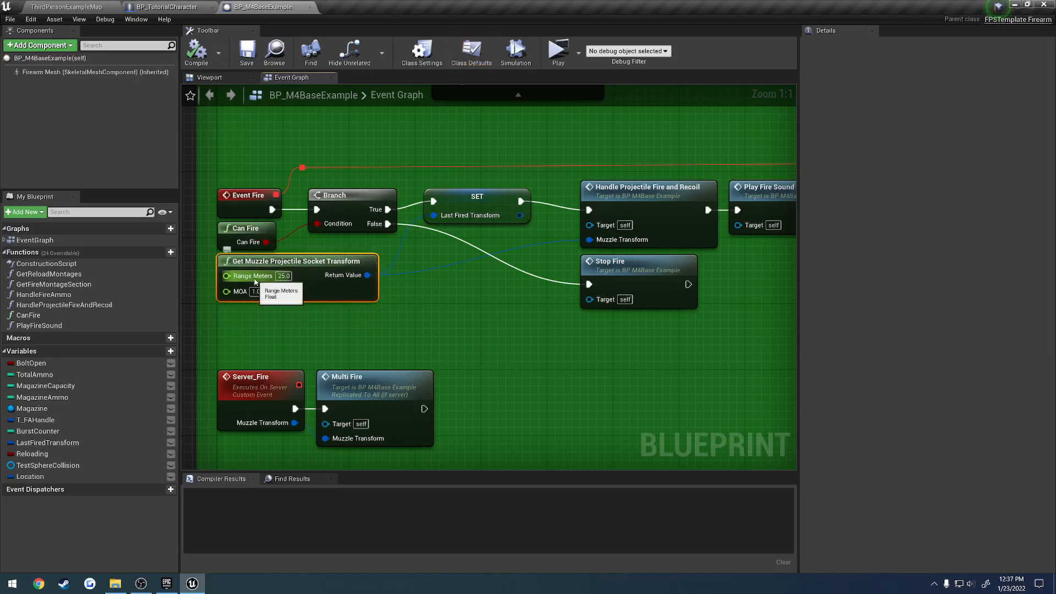
{"action": "mouse_move", "coordinate": [241, 291]}
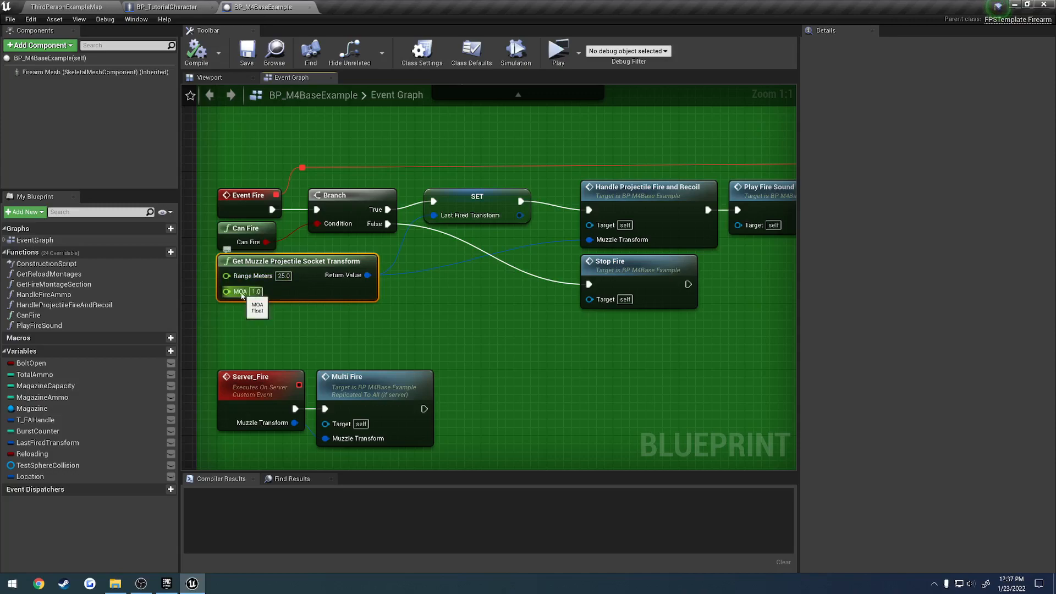
{"action": "mouse_move", "coordinate": [457, 312]}
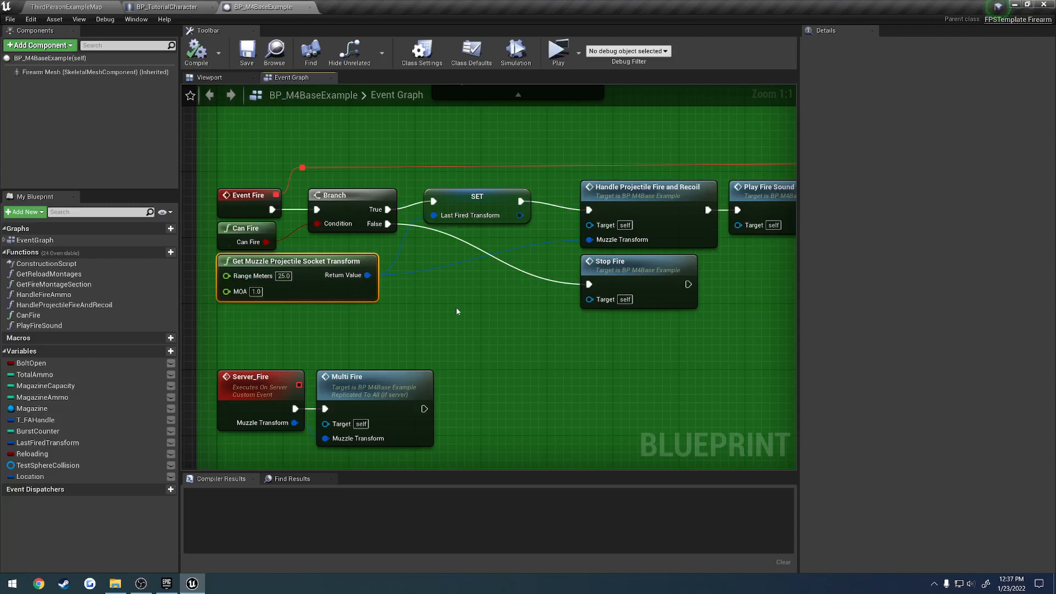
{"action": "mouse_move", "coordinate": [400, 295]}
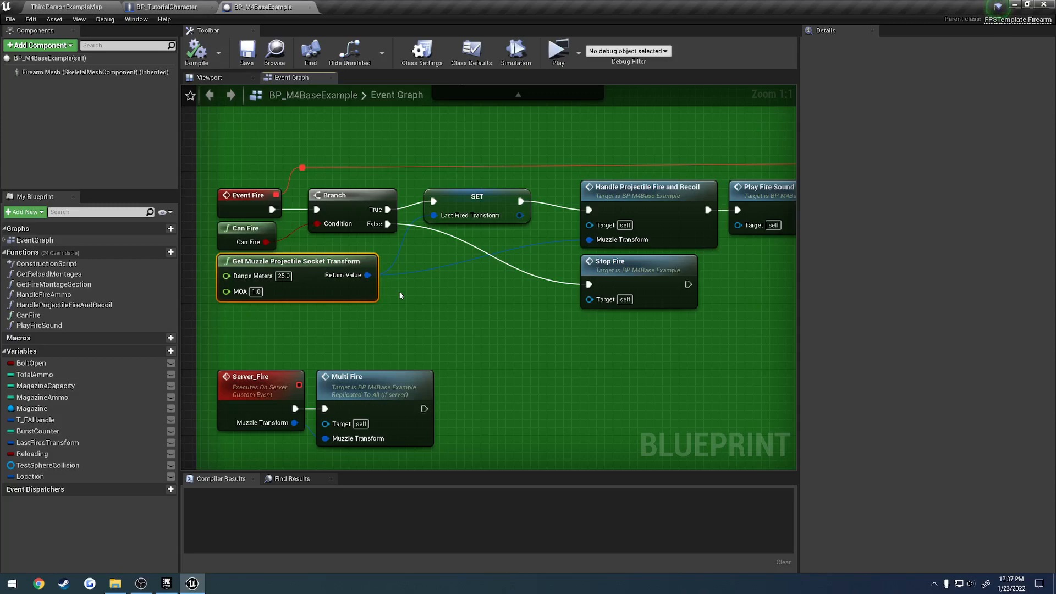
{"action": "left_click", "coordinate": [471, 53]}
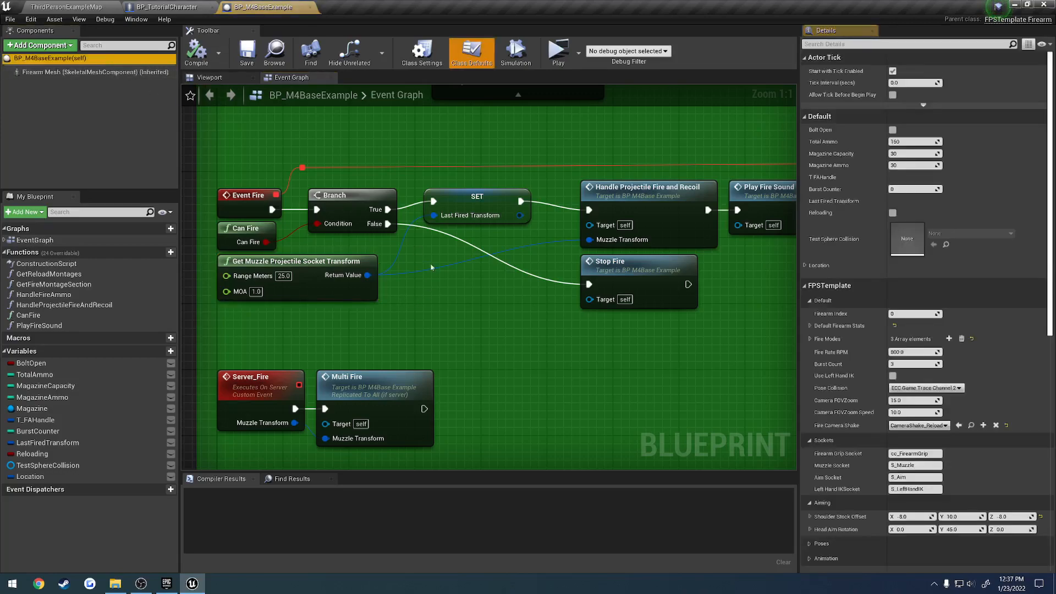
{"action": "scroll", "scroll_direction": "down", "scroll_amount": 3}
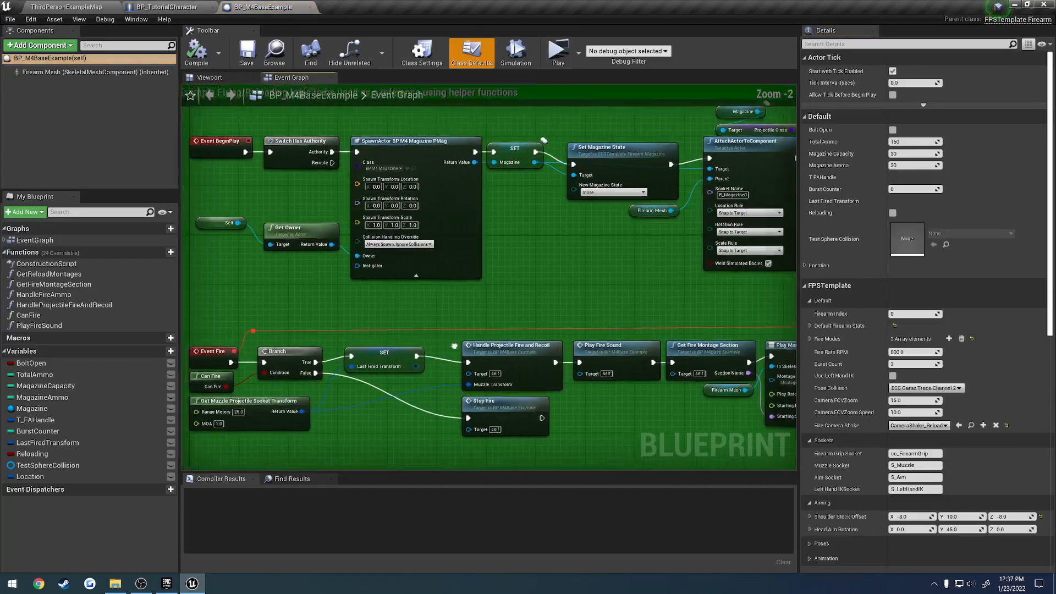
{"action": "scroll", "scroll_direction": "down", "scroll_amount": 3}
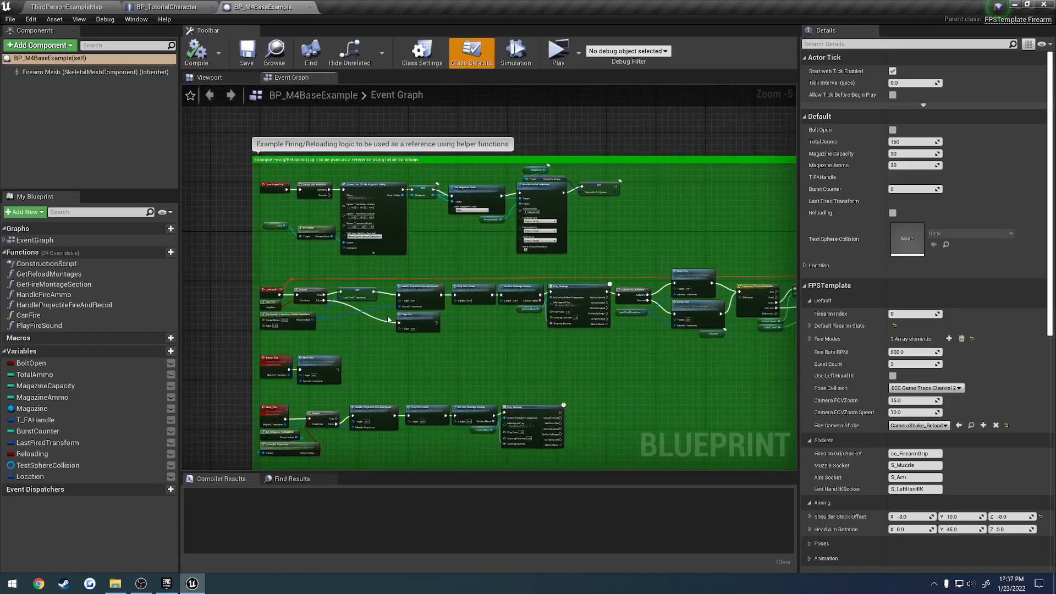
{"action": "mouse_move", "coordinate": [385, 320]}
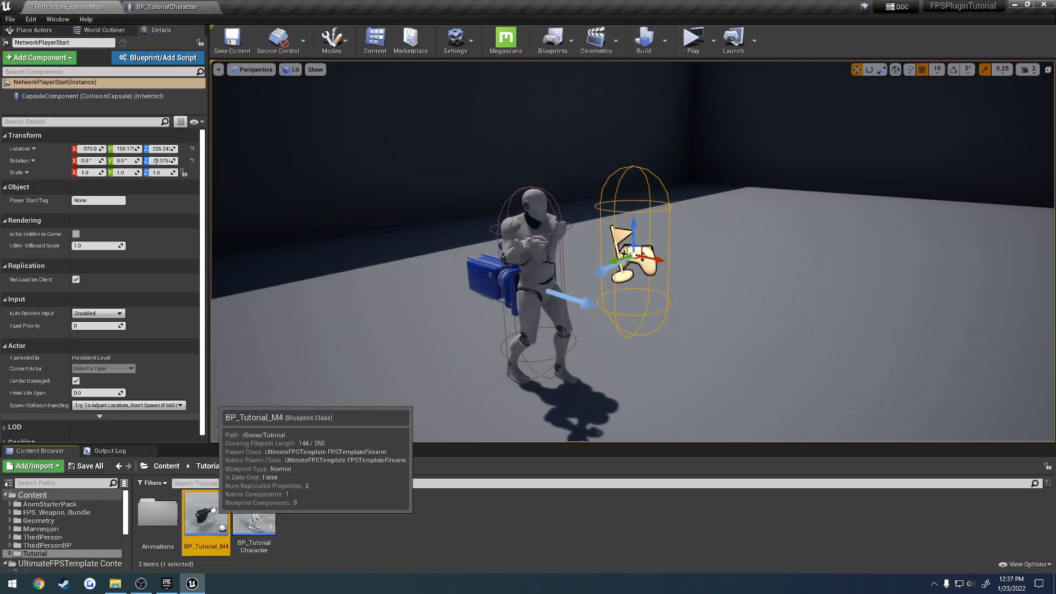
Assign SK_AR4 as BP_Tutorial_M4's firearm mesh, compile, and select it in the character's Add Firearm node
{"action": "double_click", "coordinate": [206, 514]}
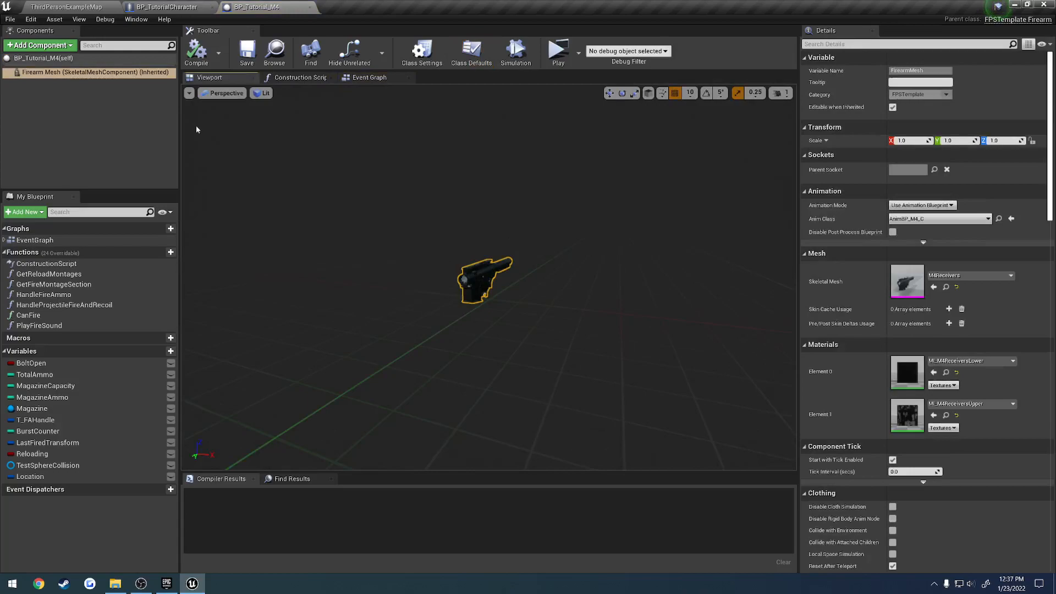
{"action": "left_click", "coordinate": [1010, 275]}
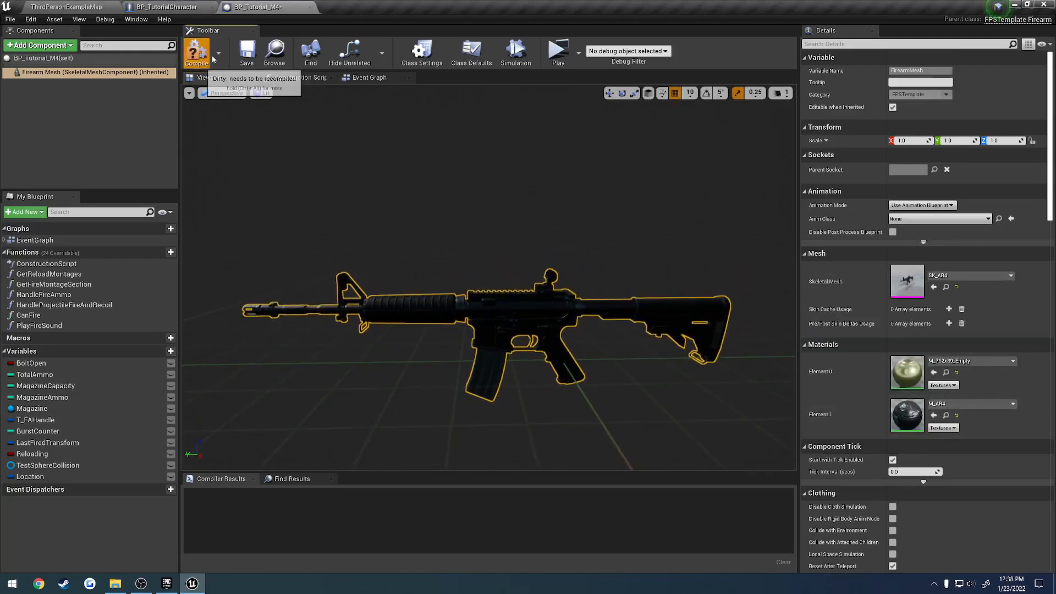
{"action": "left_click", "coordinate": [196, 53]}
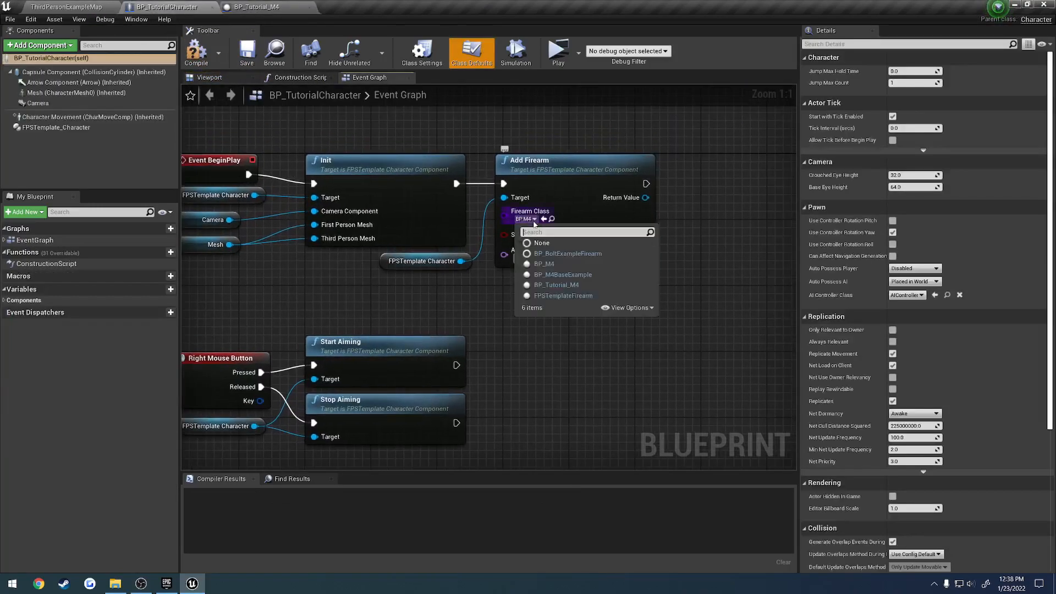
{"action": "left_click", "coordinate": [556, 284]}
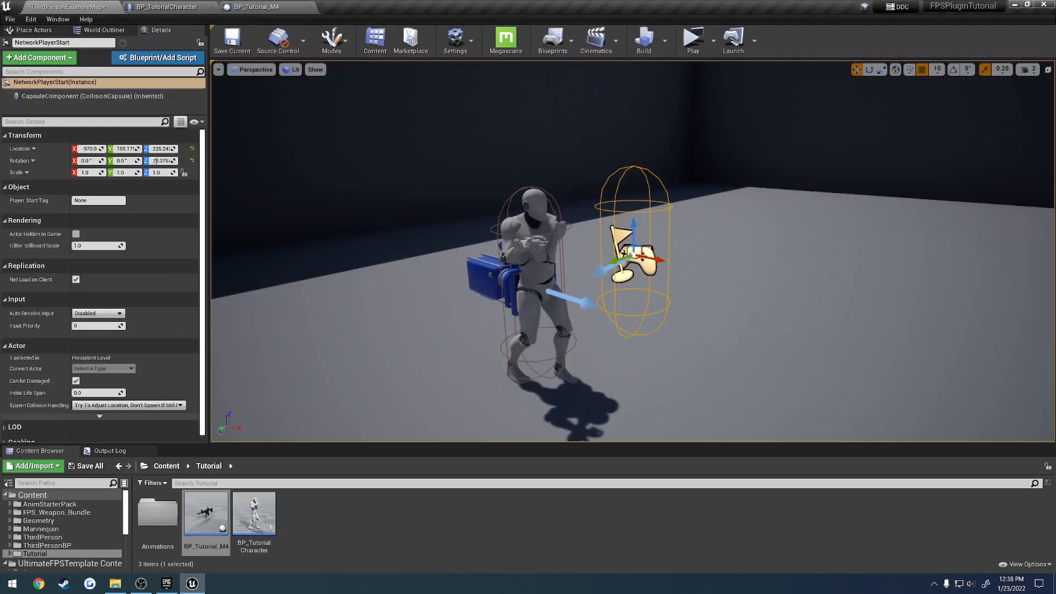
{"action": "left_click", "coordinate": [256, 6]}
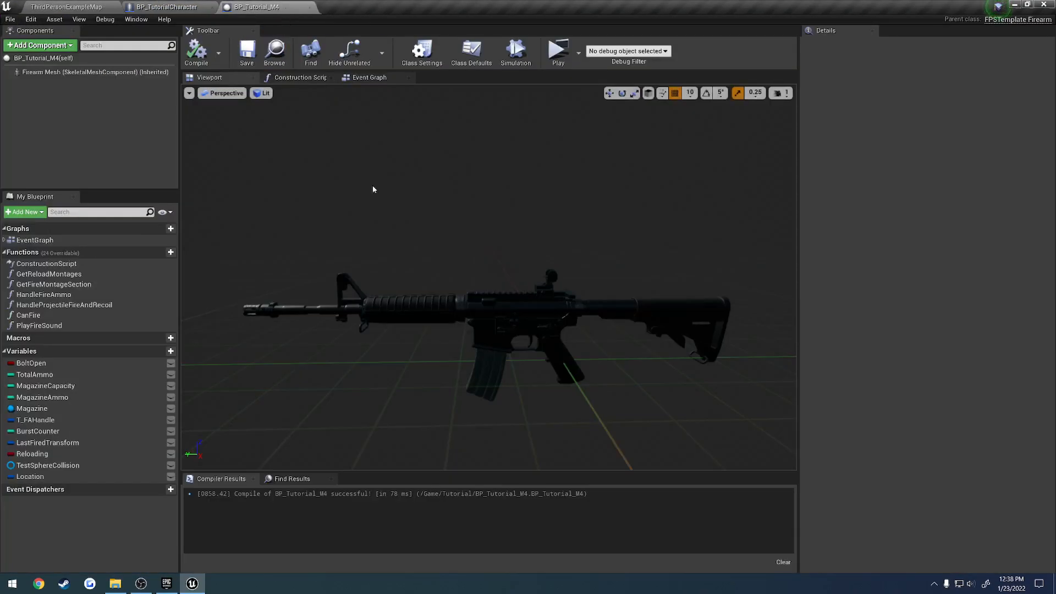
Inspect BP_Tutorial_M4's fire modes, default variables, viewport preview and pose settings
{"action": "left_click", "coordinate": [471, 52]}
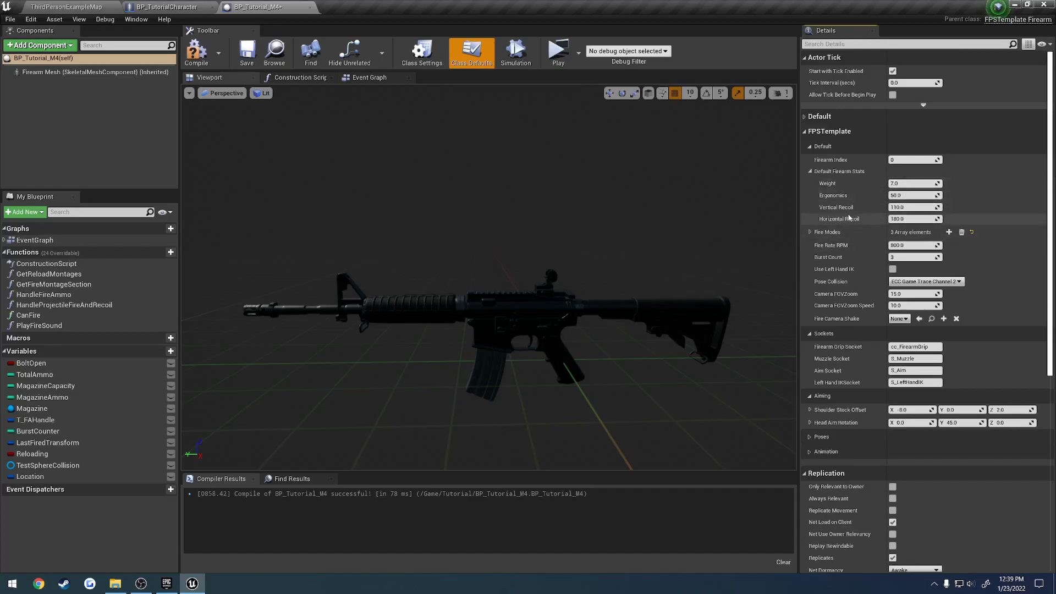
{"action": "left_click", "coordinate": [809, 232]}
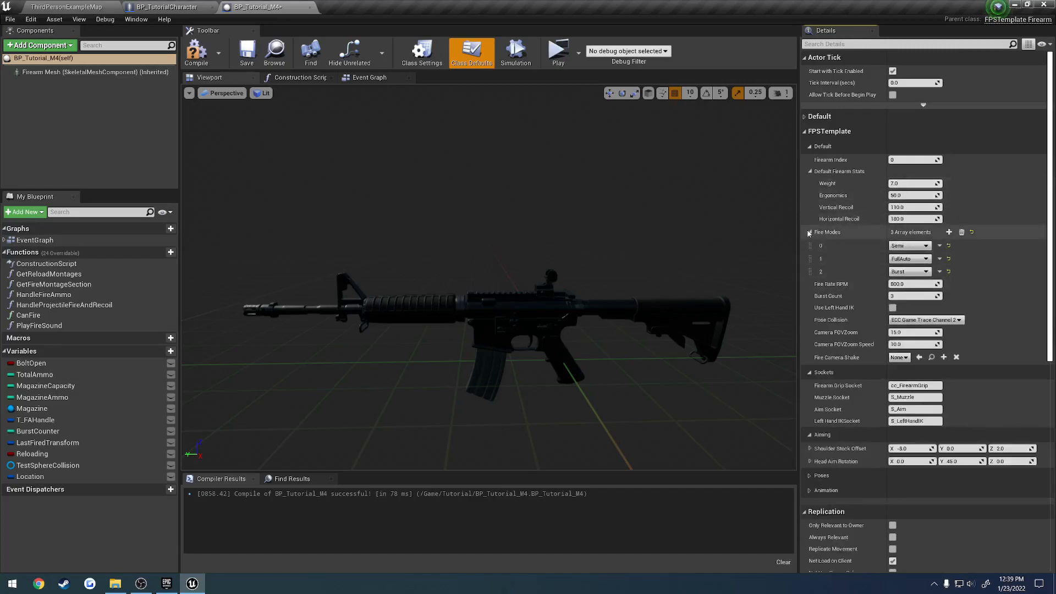
{"action": "left_click", "coordinate": [807, 115]}
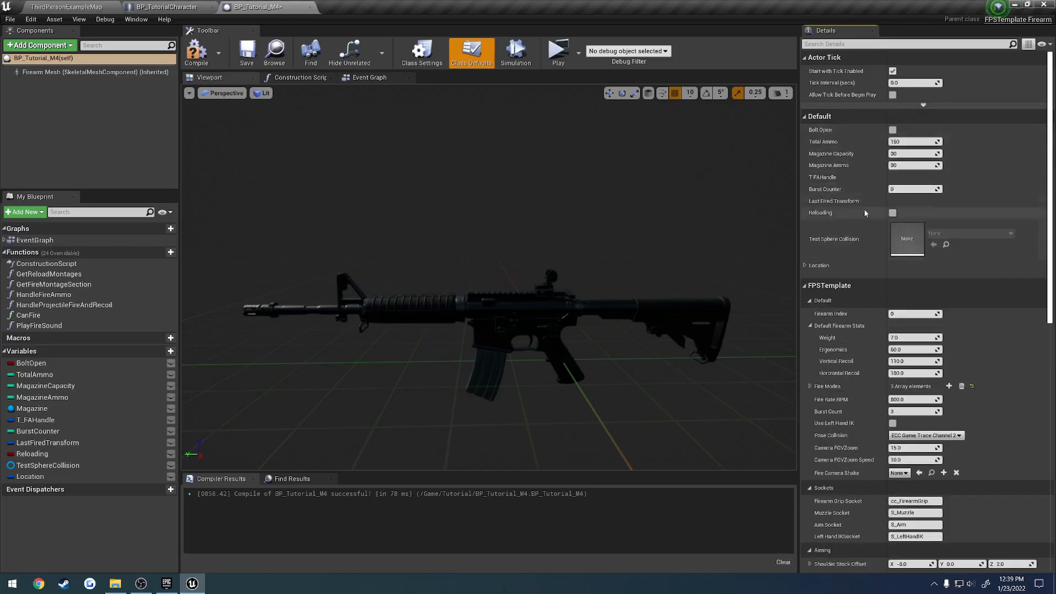
{"action": "left_click", "coordinate": [369, 77]}
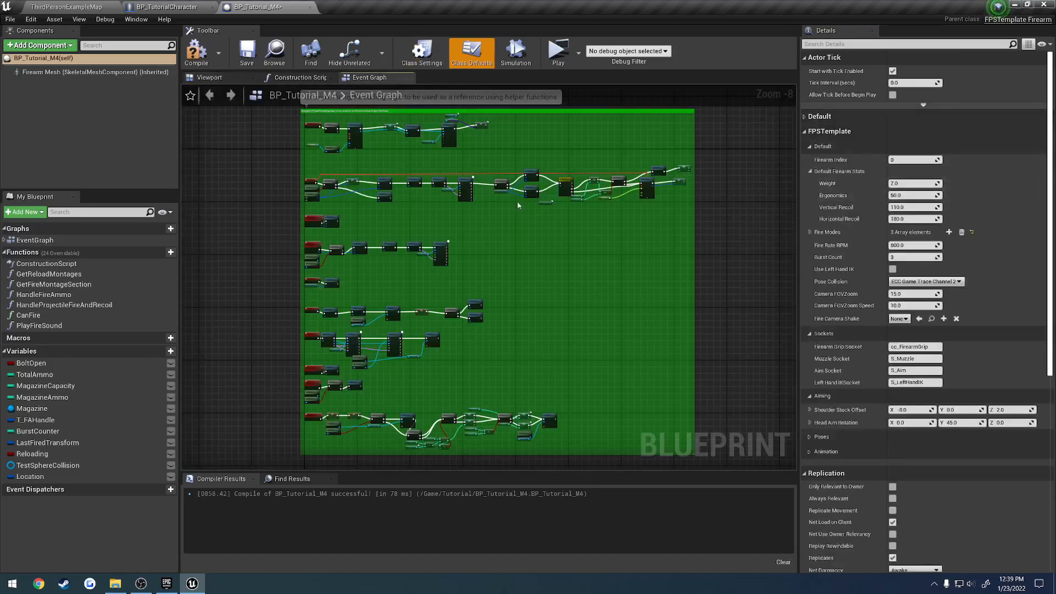
{"action": "left_click", "coordinate": [209, 77]}
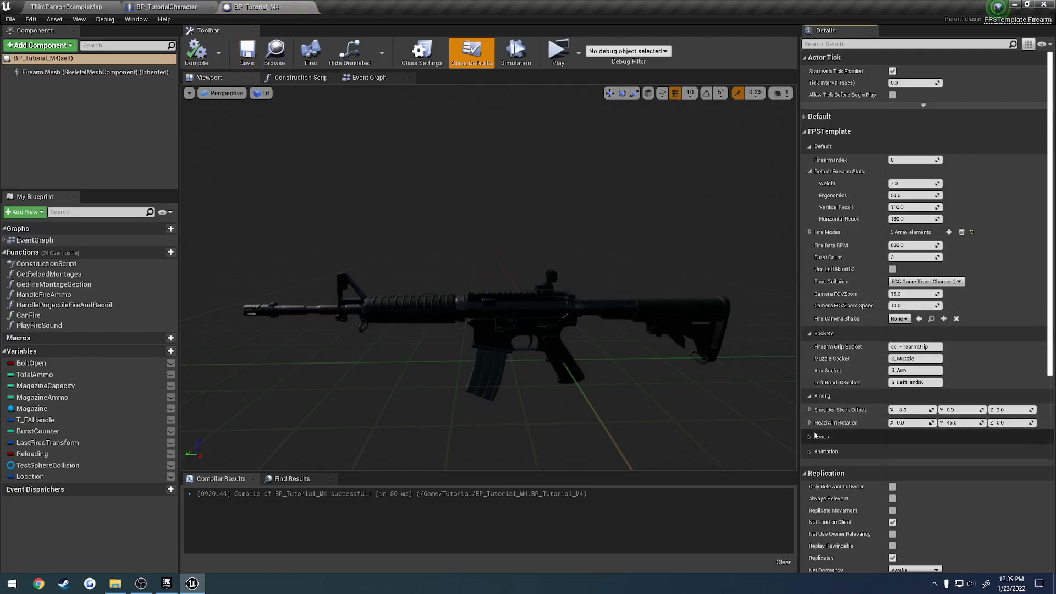
{"action": "left_click", "coordinate": [821, 437]}
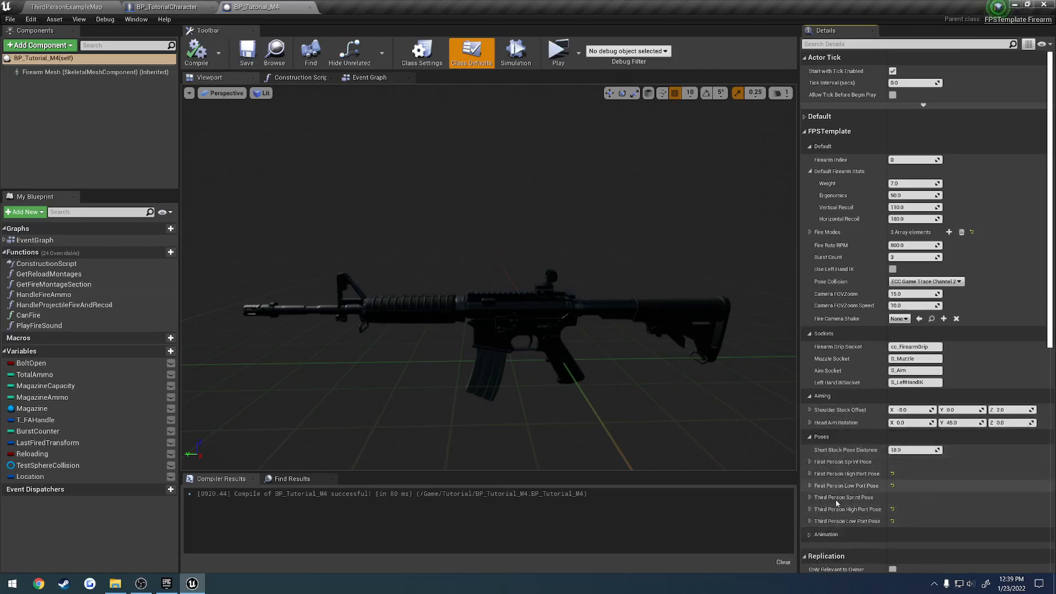
{"action": "mouse_move", "coordinate": [846, 479]}
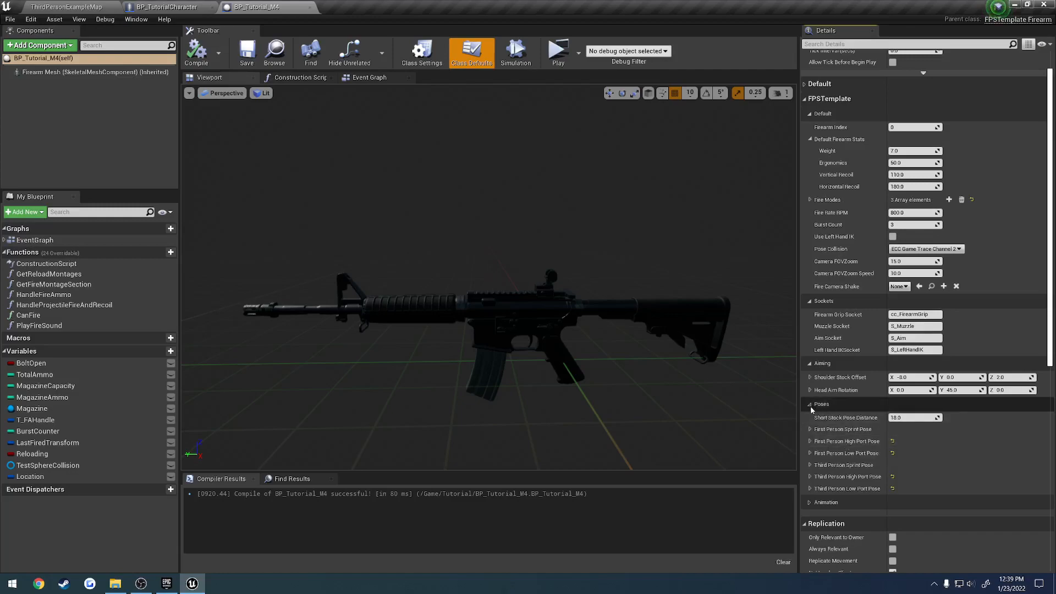
{"action": "mouse_move", "coordinate": [848, 442]}
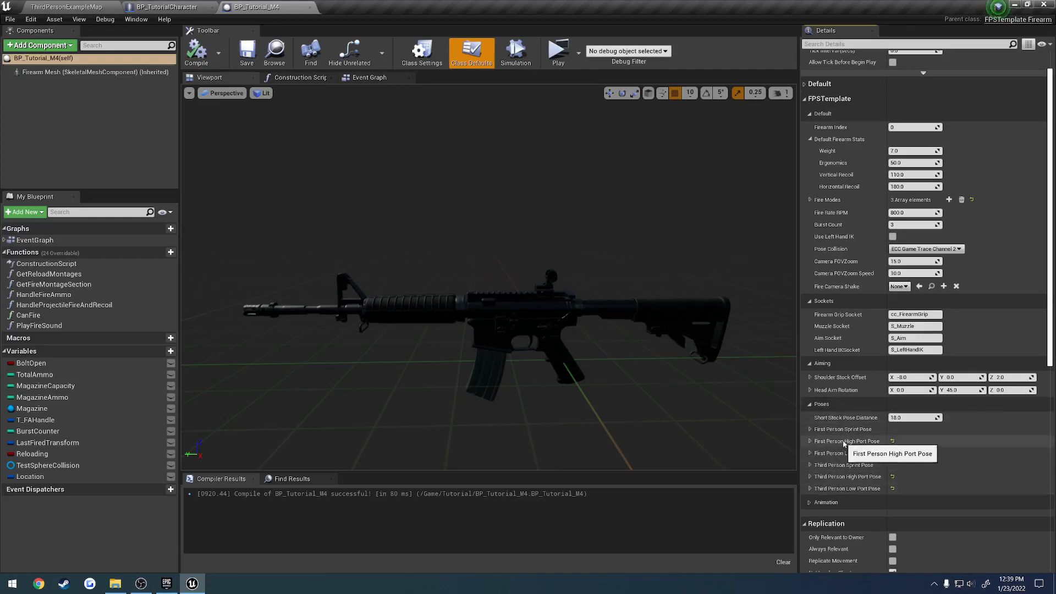
{"action": "left_click", "coordinate": [810, 404]}
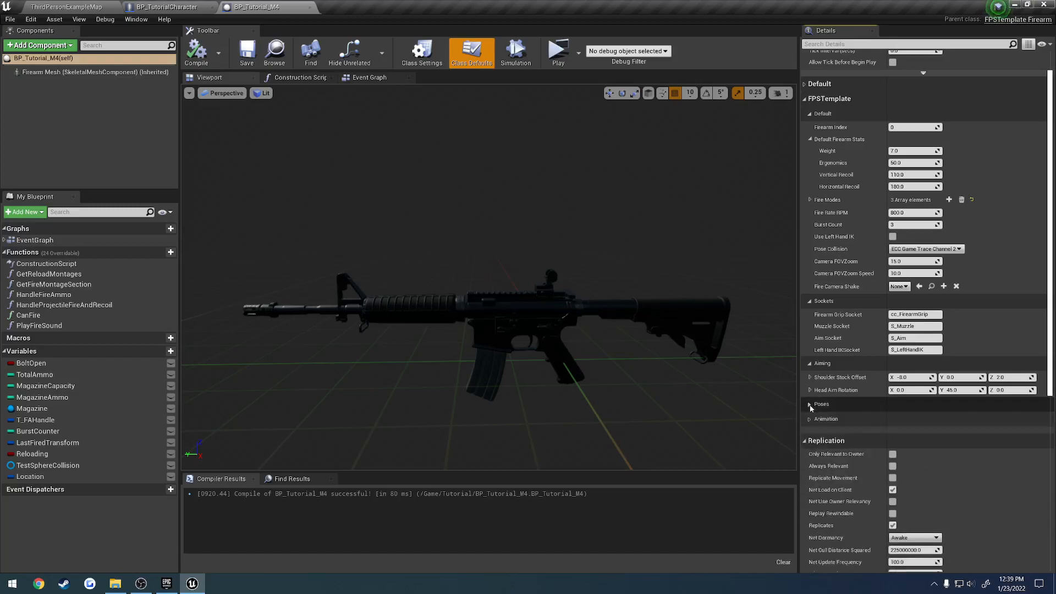
Return to the level map and look over the two-player play options
{"action": "left_click", "coordinate": [811, 418]}
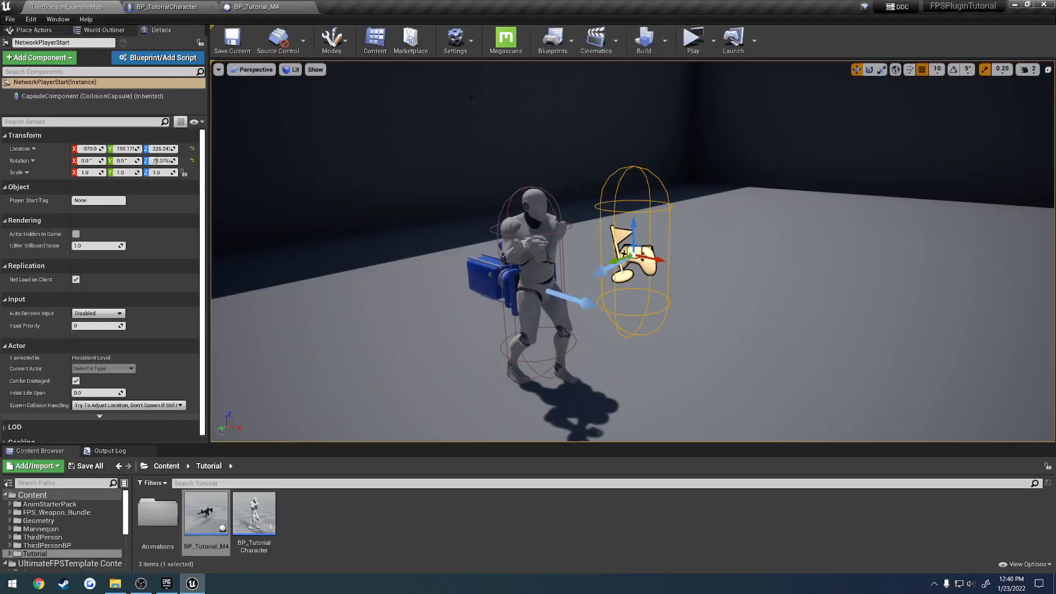
{"action": "left_click", "coordinate": [712, 43]}
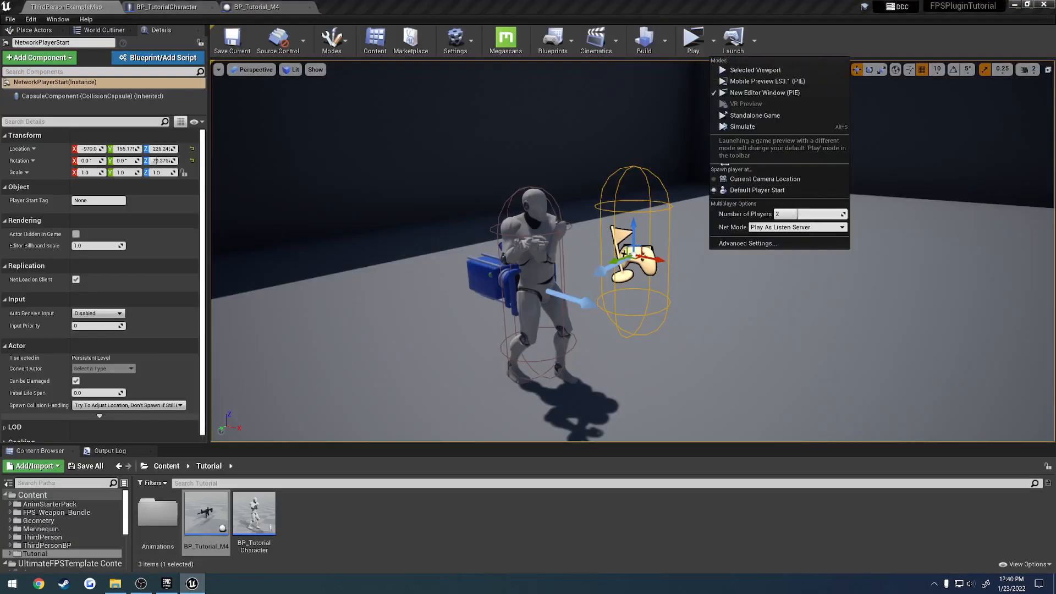
{"action": "left_click", "coordinate": [763, 92]}
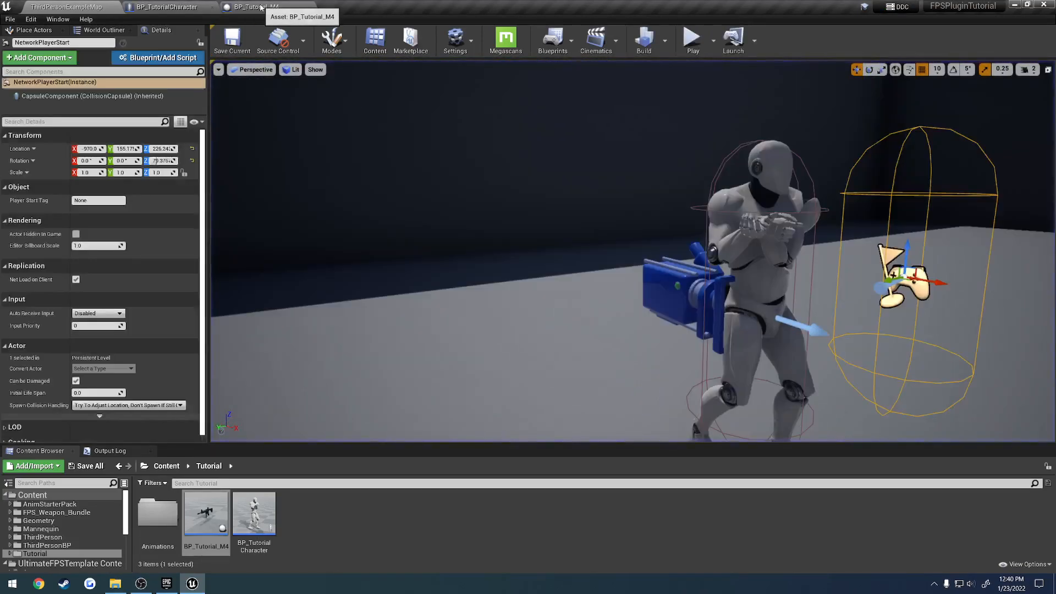
Compare UE4_Mannequin_Skeleton's FirearmGrip socket with the M4 blueprint's grip field, then play the level
{"action": "left_click", "coordinate": [253, 7]}
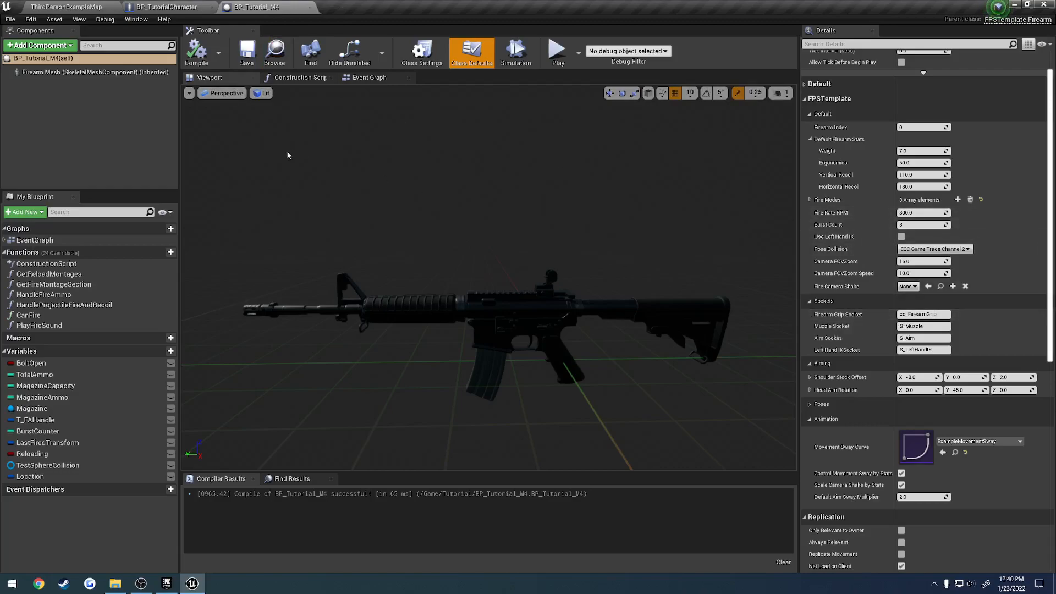
{"action": "left_click", "coordinate": [168, 6]}
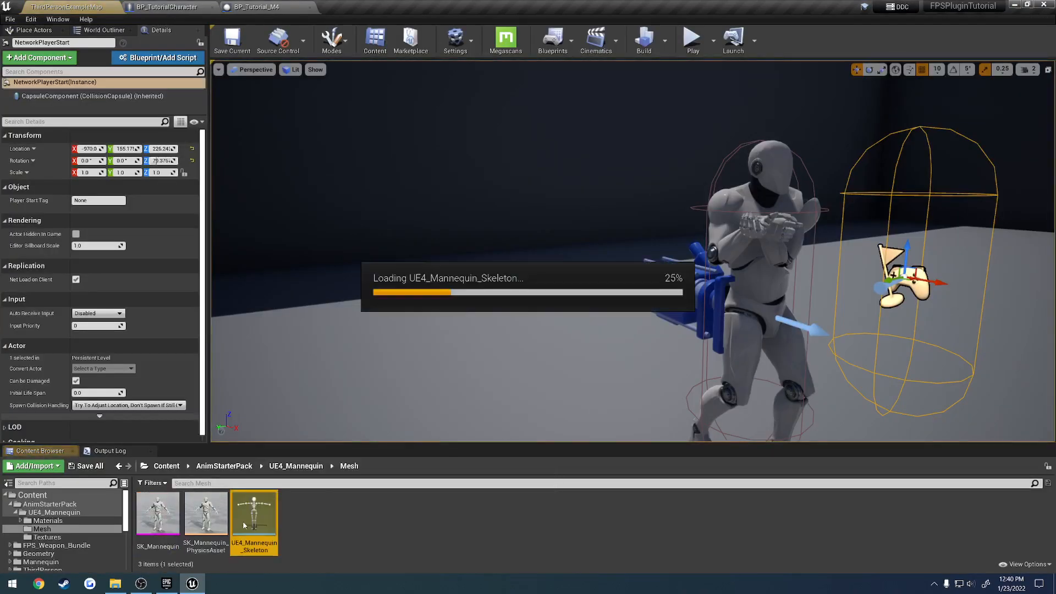
{"action": "double_click", "coordinate": [254, 519]}
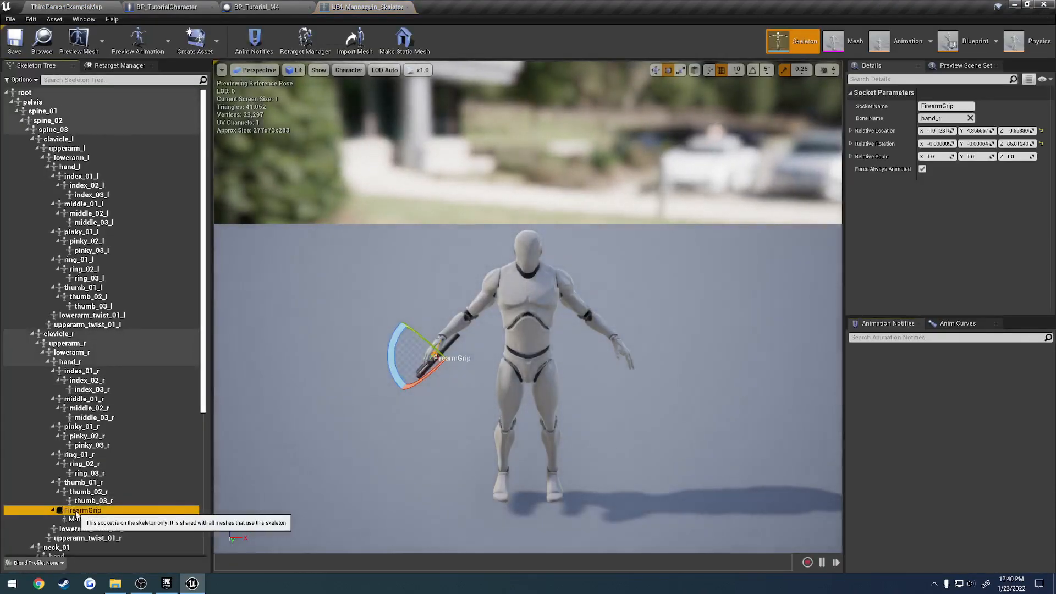
{"action": "left_click", "coordinate": [253, 8]}
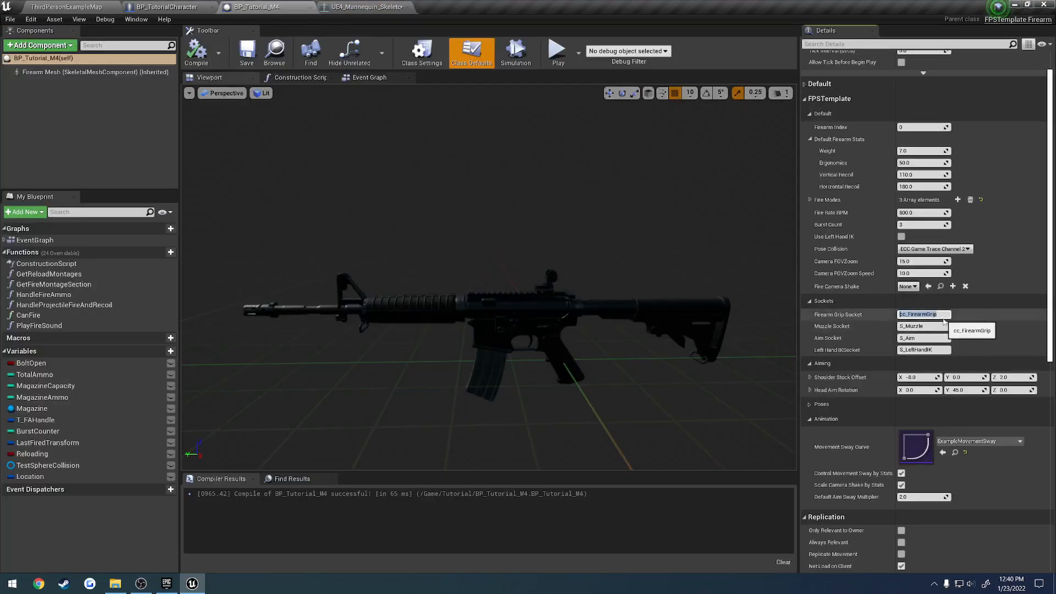
{"action": "left_click", "coordinate": [64, 7]}
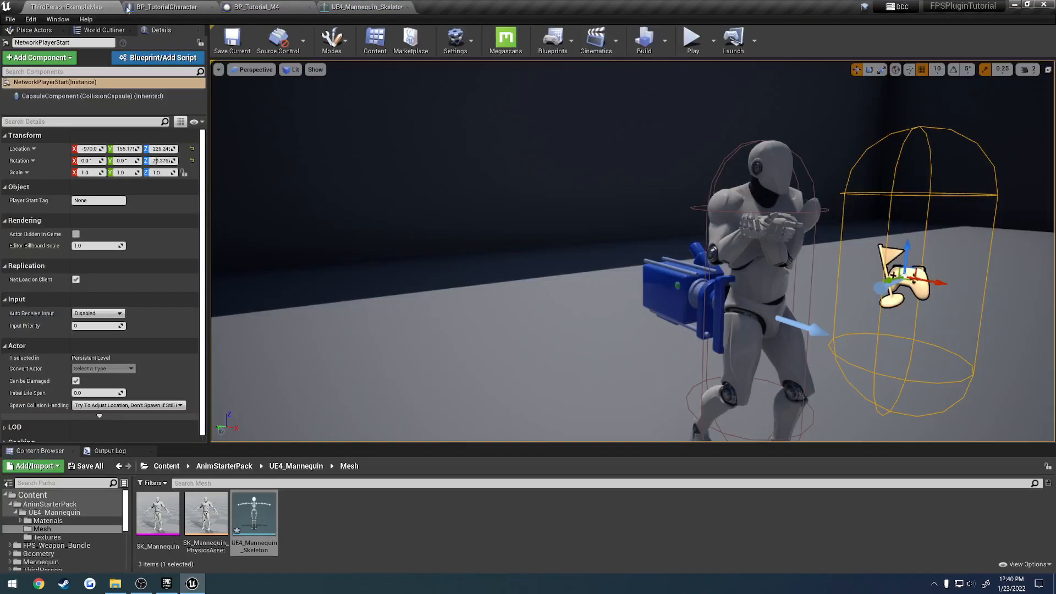
{"action": "left_click", "coordinate": [693, 41]}
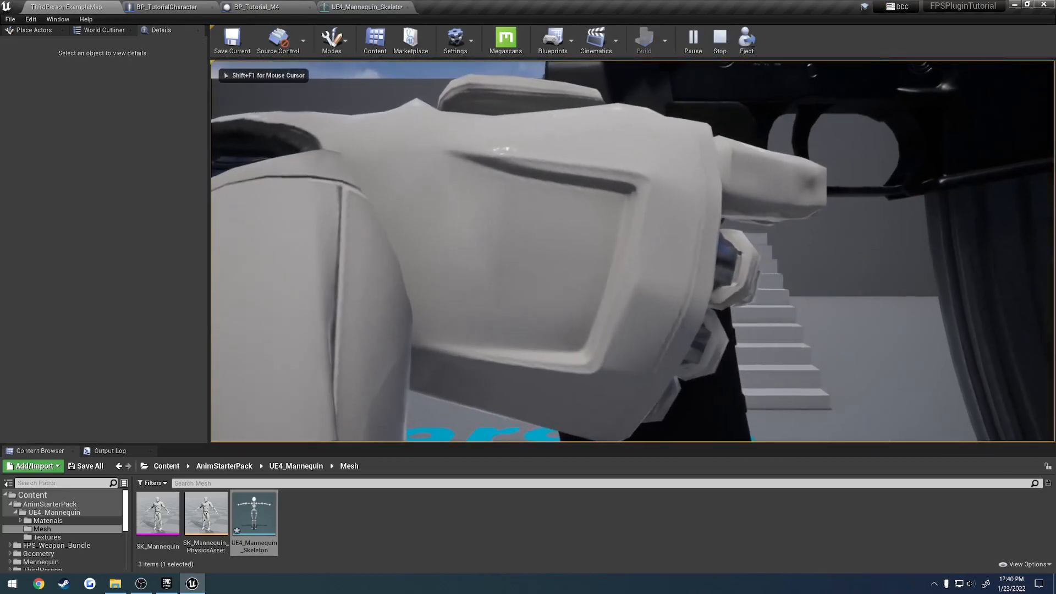
Set BP_Tutorial_M4's Firearm Grip Socket to FirearmGrip, test it in play, and select the Firearm Mesh component
{"action": "left_click", "coordinate": [746, 40]}
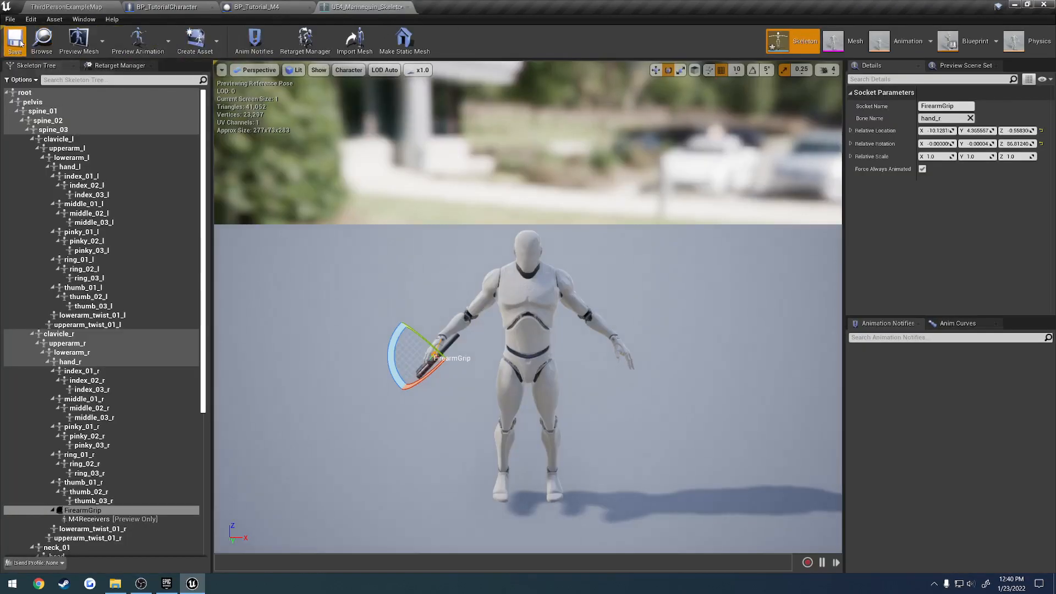
{"action": "left_click", "coordinate": [165, 7]}
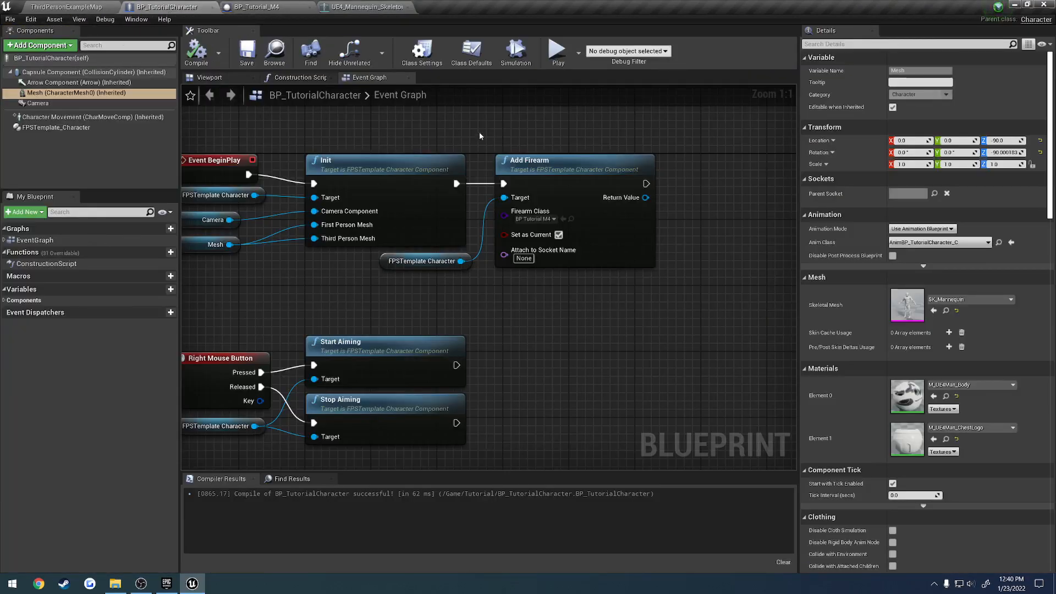
{"action": "left_click", "coordinate": [256, 7]}
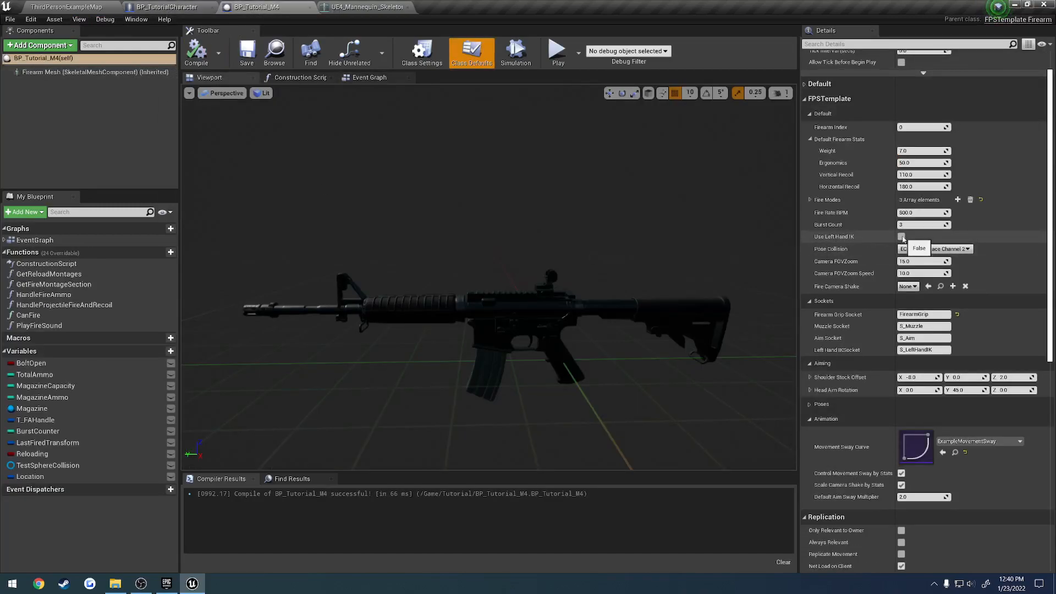
{"action": "left_click", "coordinate": [901, 236]}
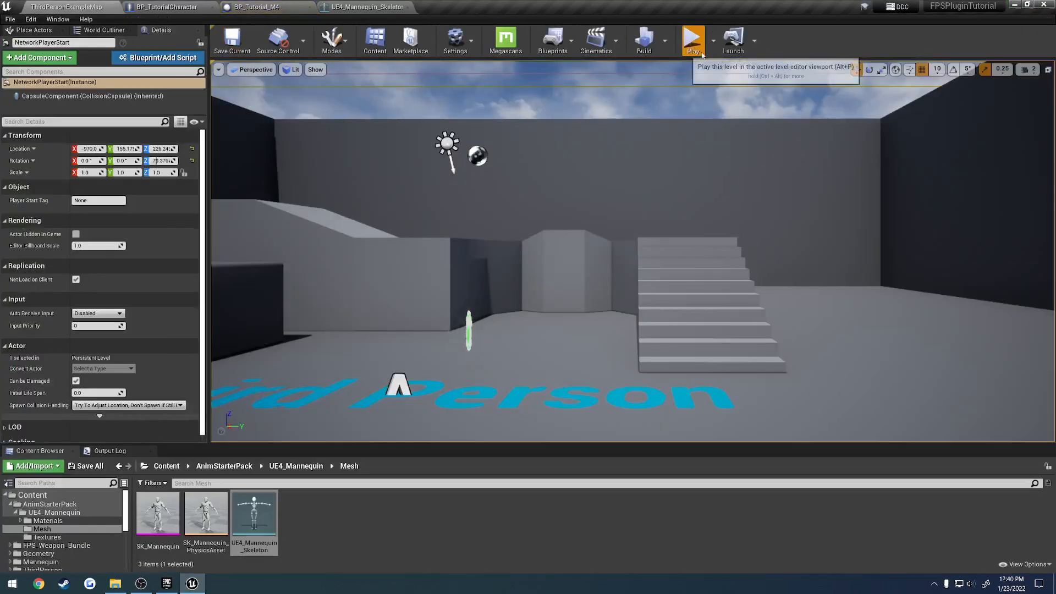
{"action": "left_click", "coordinate": [693, 41]}
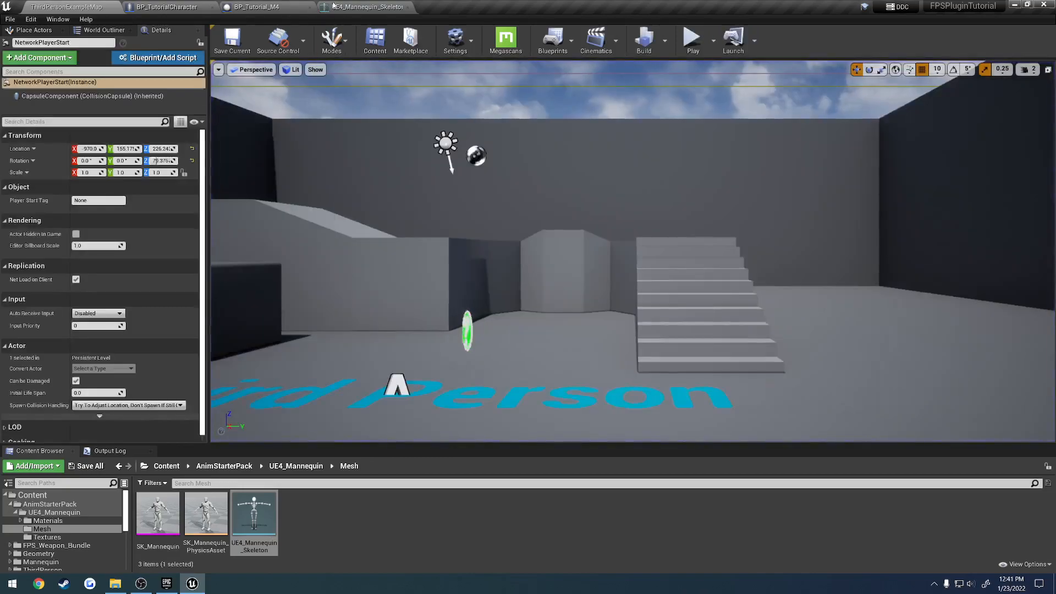
{"action": "left_click", "coordinate": [257, 7]}
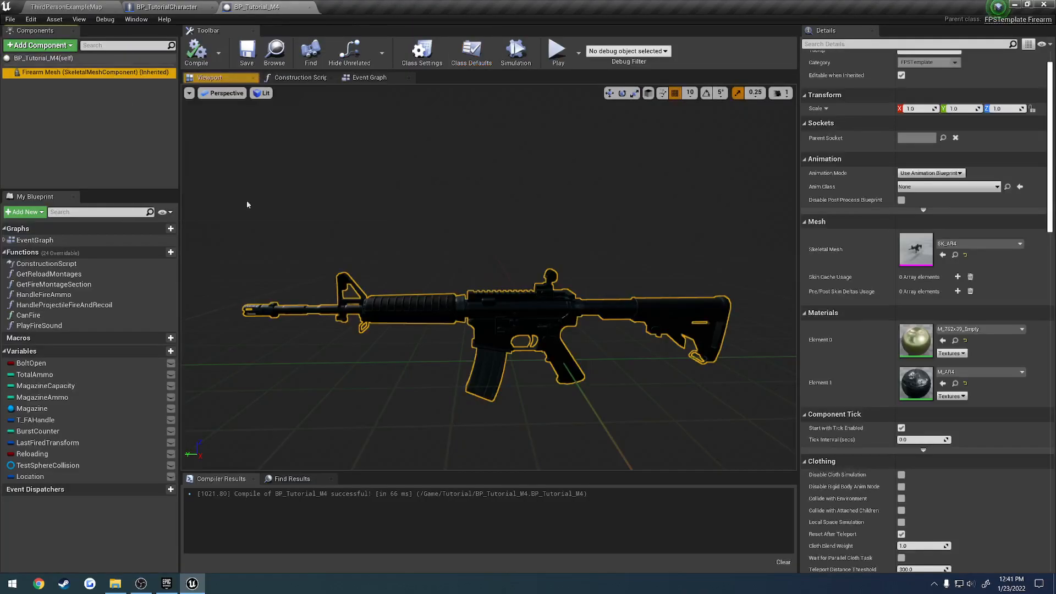
Add an S_LeftHandIK socket on SK_AR4's b_gun_Root bone and return to test the weapon in play
{"action": "left_click", "coordinate": [64, 7]}
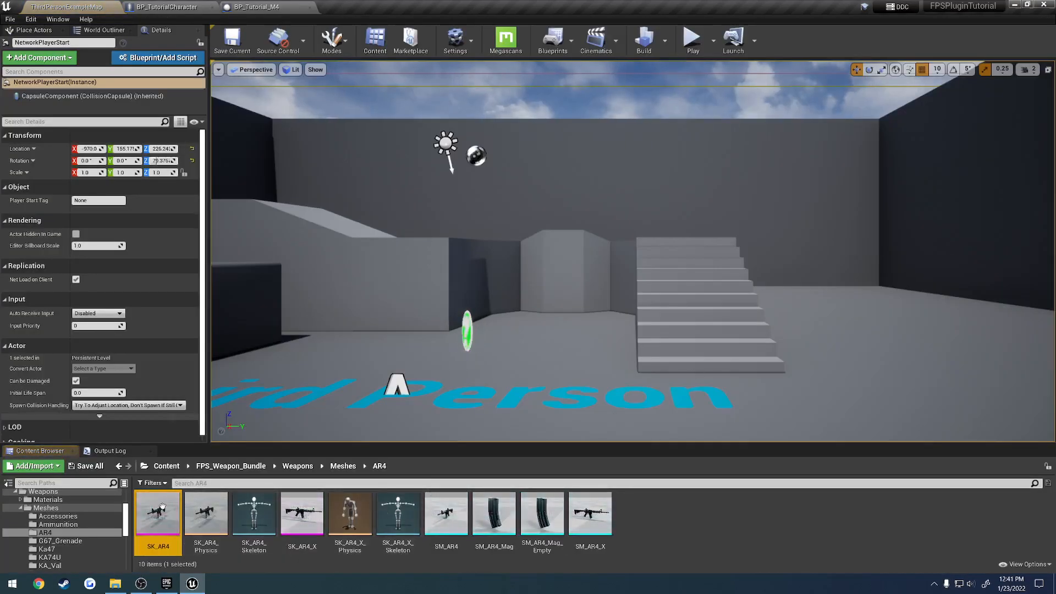
{"action": "double_click", "coordinate": [157, 514]}
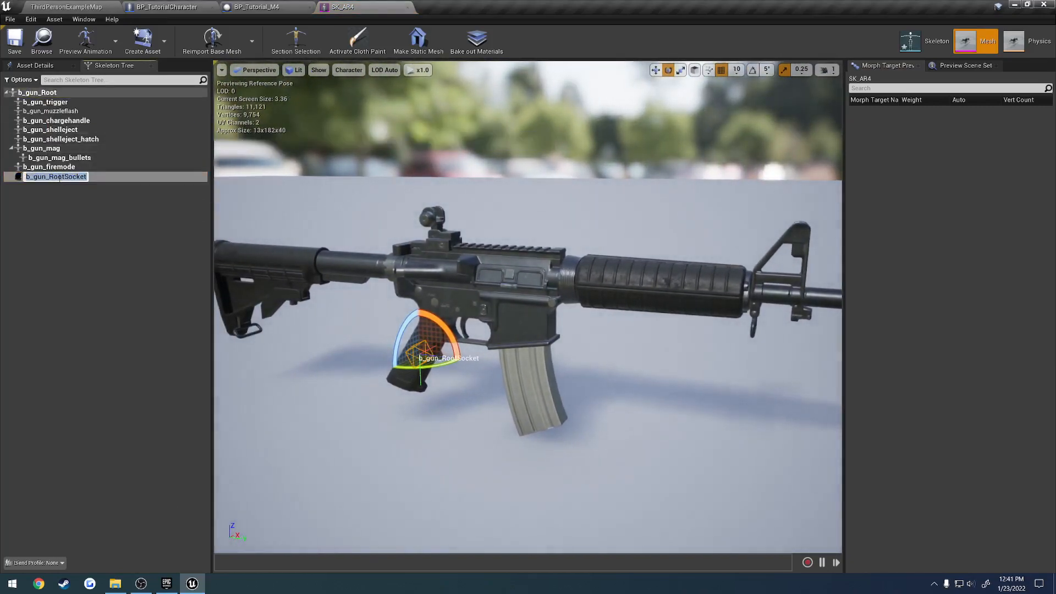
{"action": "double_click", "coordinate": [56, 176]}
{"action": "type", "text": "S_LeftHand"}
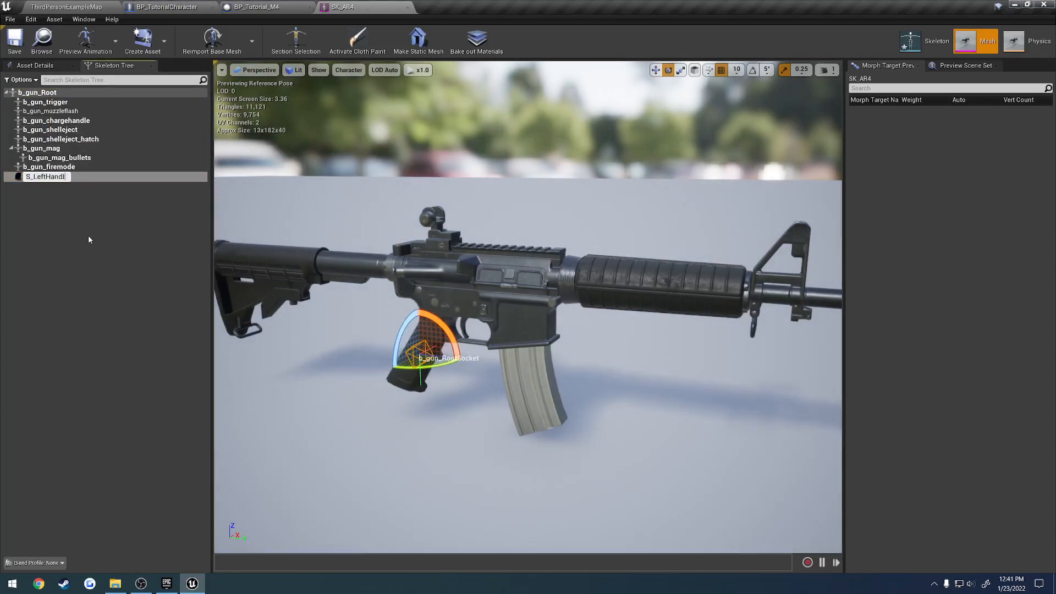
{"action": "left_click", "coordinate": [45, 176]}
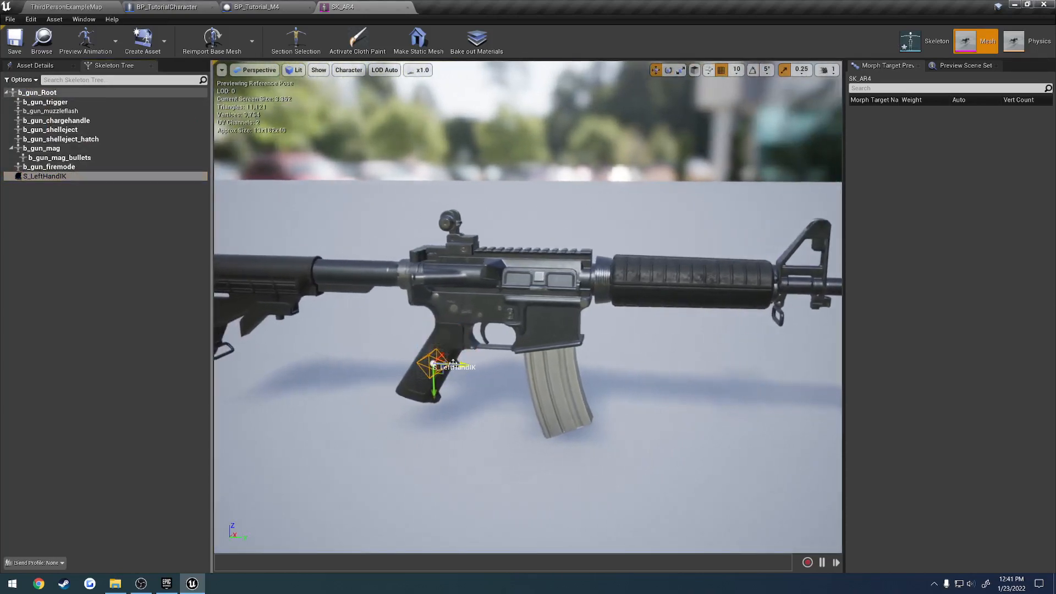
{"action": "left_click_drag", "start_coordinate": [435, 365], "coordinate": [707, 381]}
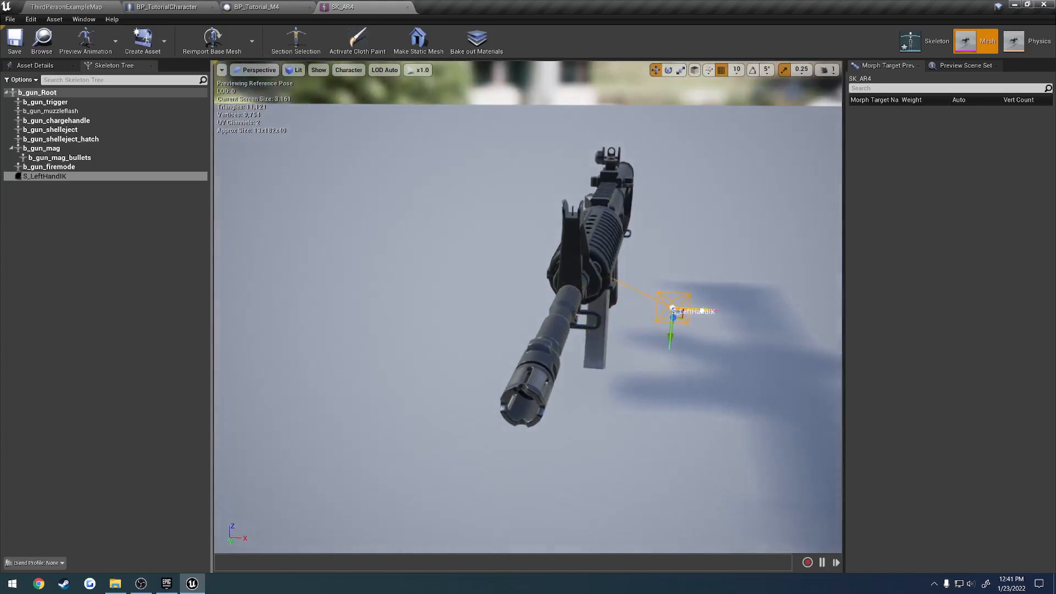
{"action": "left_click", "coordinate": [44, 176]}
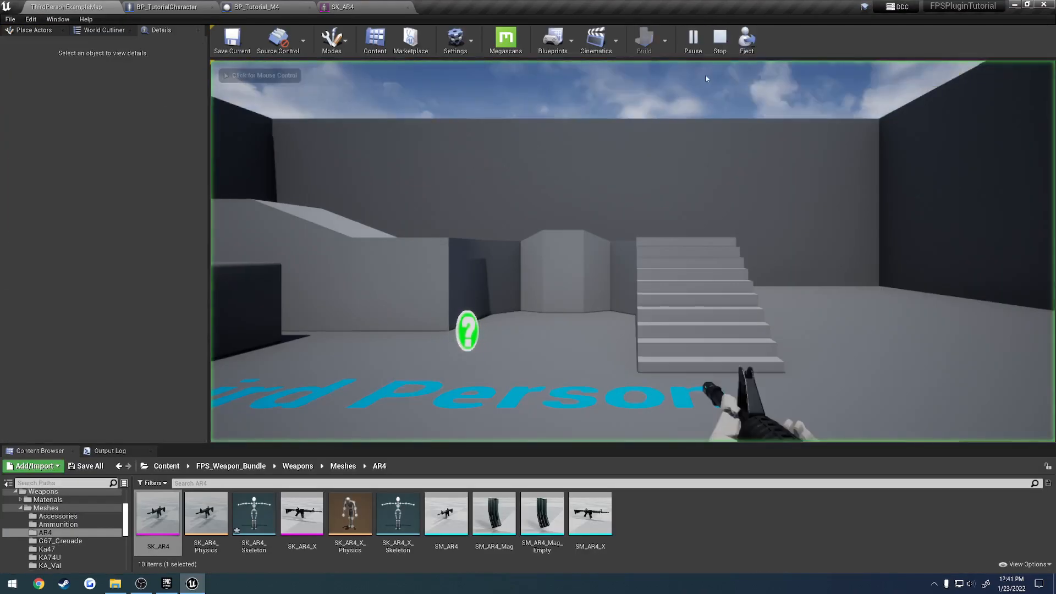
Stop play, confirm the S_LeftHandIK socket on SK_AR4 and save the mesh
{"action": "left_click", "coordinate": [746, 41]}
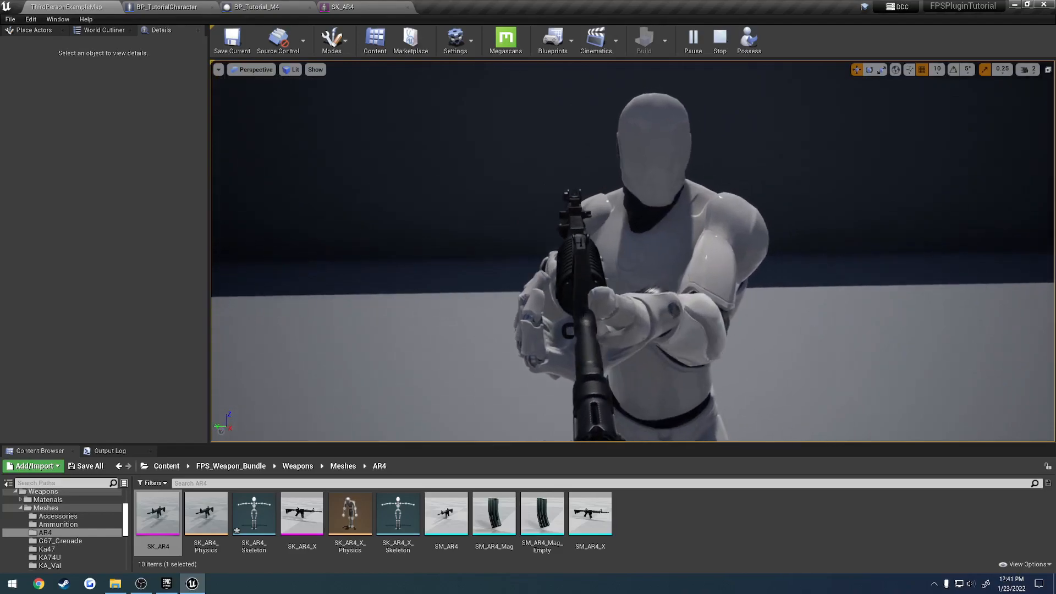
{"action": "left_click", "coordinate": [254, 7]}
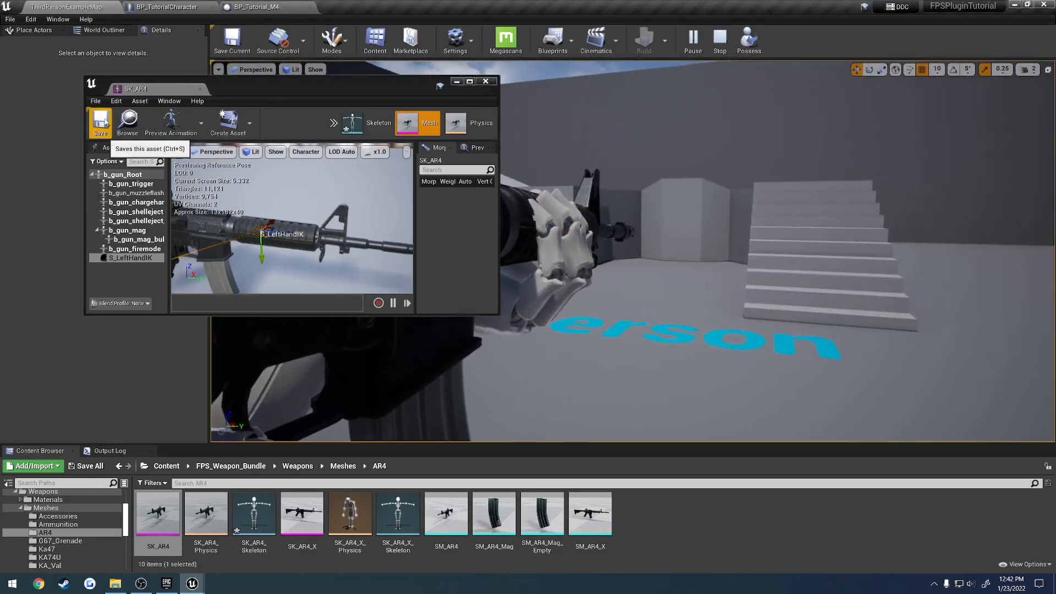
{"action": "left_click", "coordinate": [485, 80]}
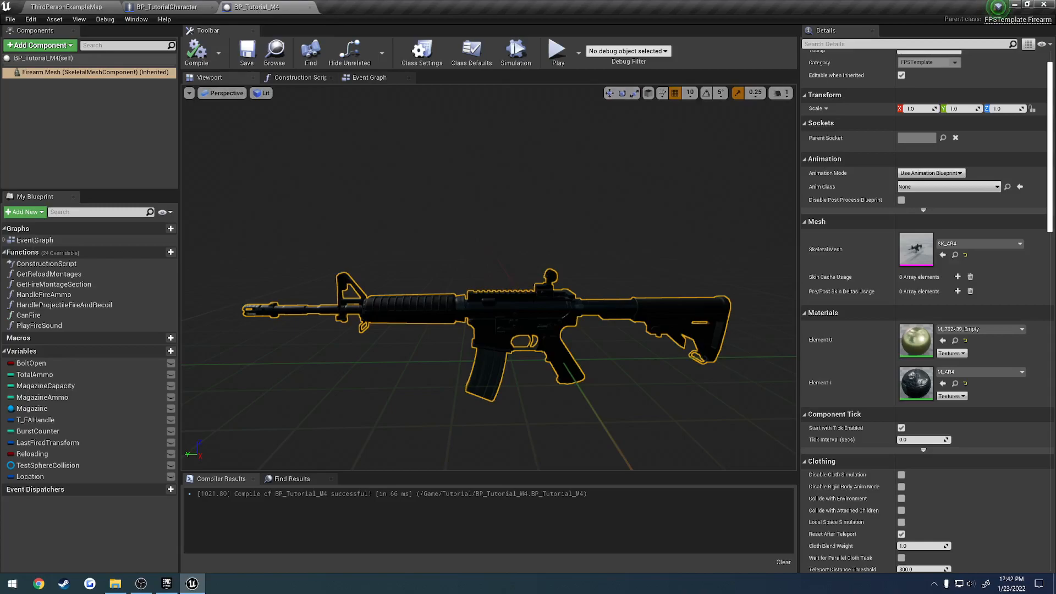
{"action": "mouse_move", "coordinate": [955, 254]}
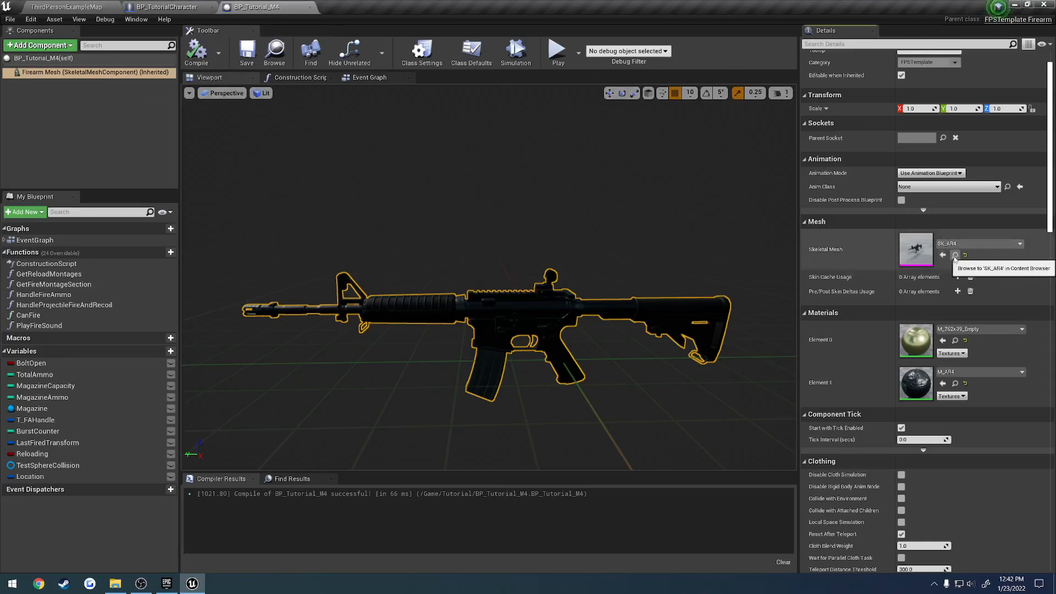
Read the S_Muzzle and S_Aim socket names in BP_Tutorial_M4's class defaults and switch to the SK_AR4 editor
{"action": "left_click", "coordinate": [956, 254]}
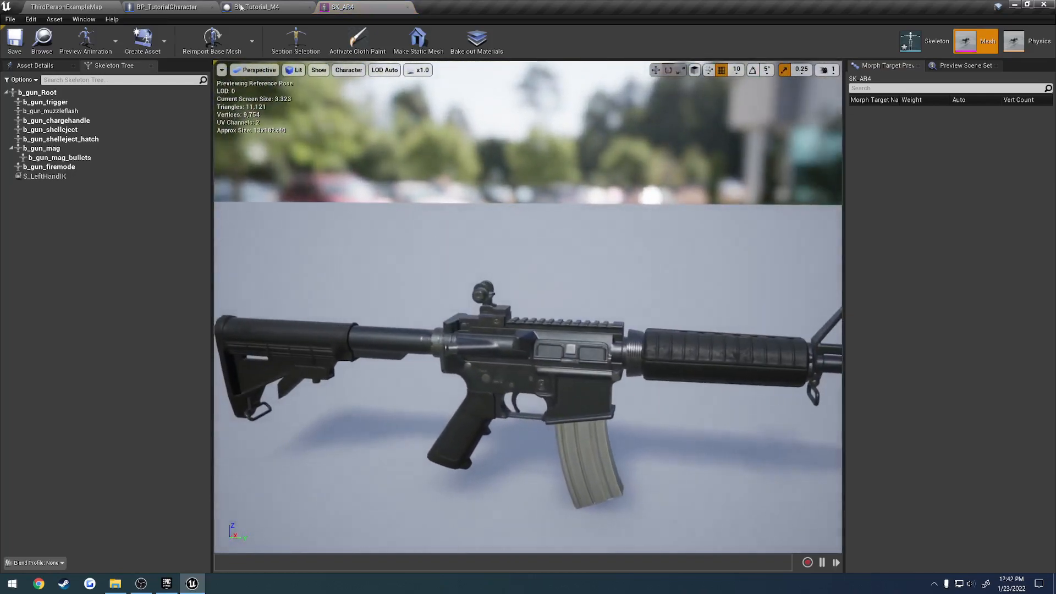
{"action": "left_click", "coordinate": [254, 7]}
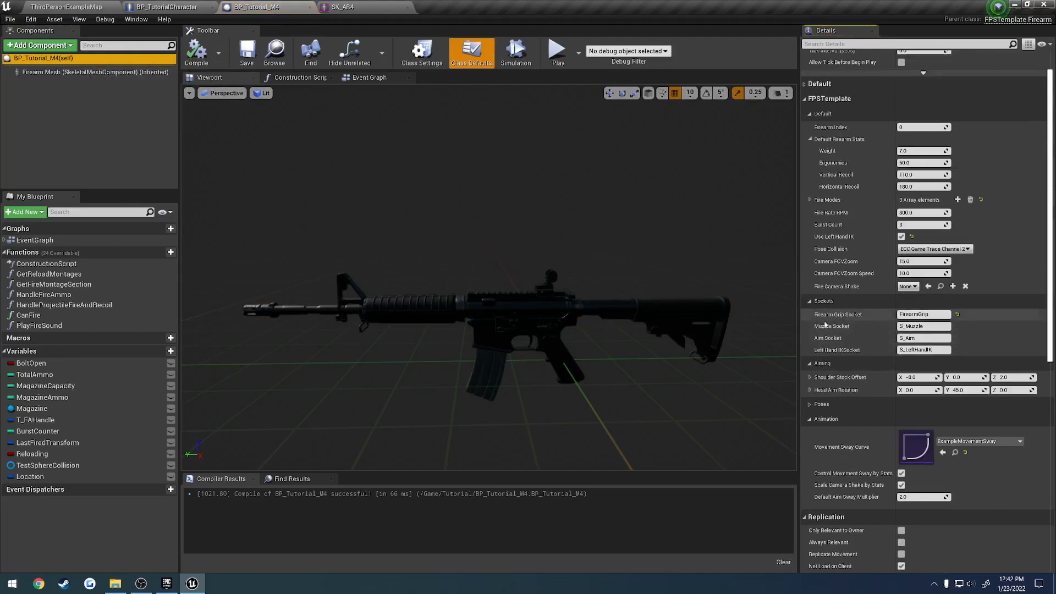
{"action": "mouse_move", "coordinate": [833, 338]}
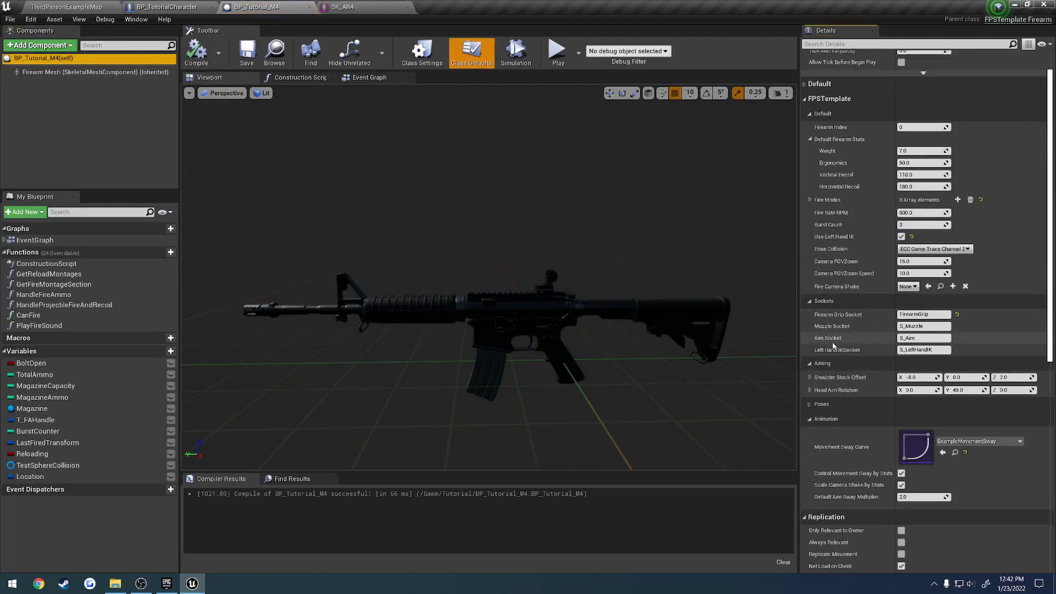
{"action": "left_click", "coordinate": [923, 338]}
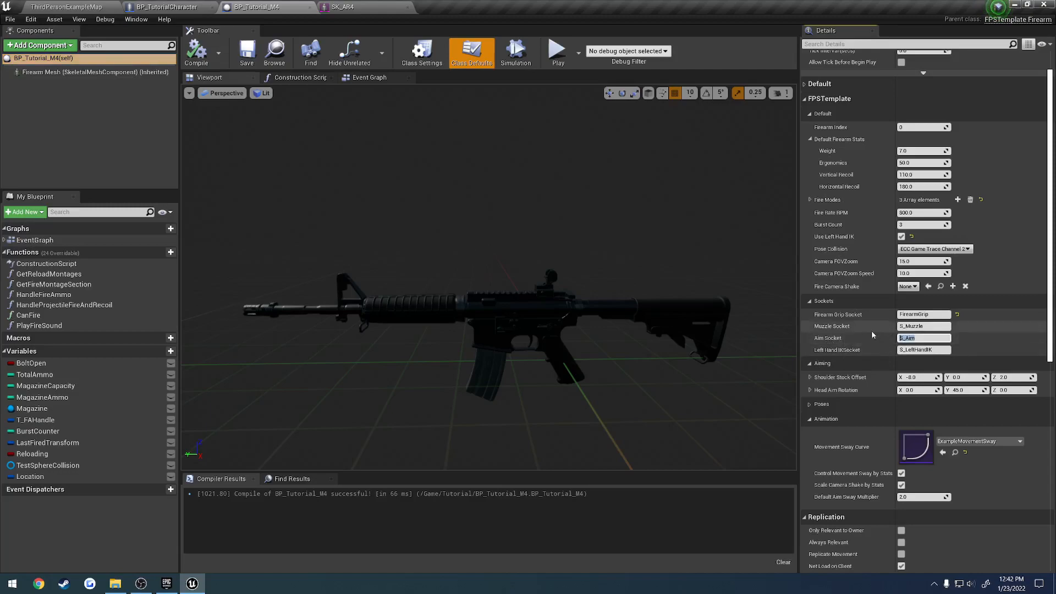
{"action": "left_click", "coordinate": [343, 6]}
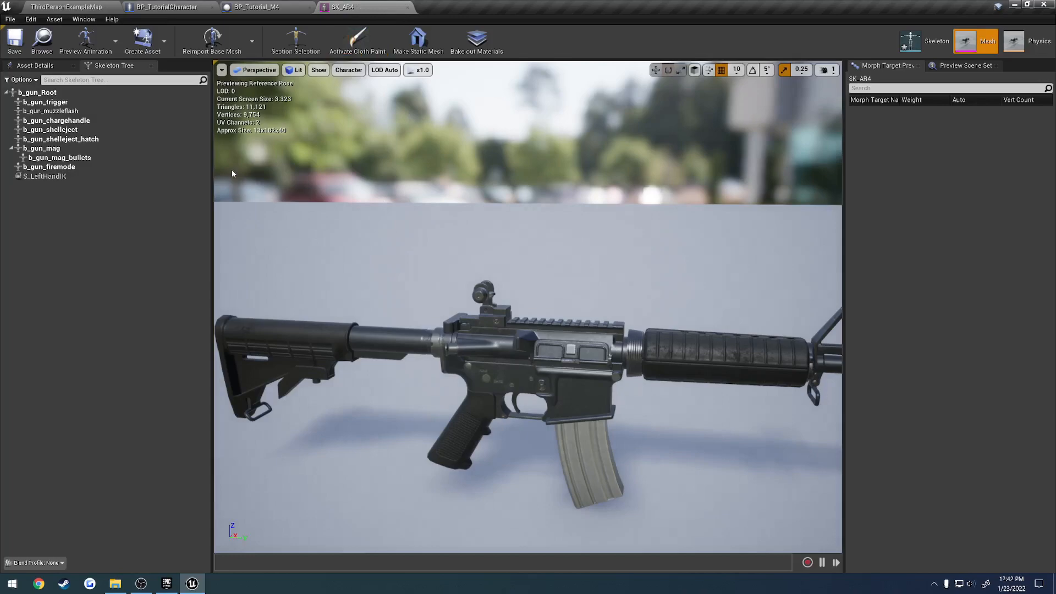
{"action": "left_click", "coordinate": [38, 92]}
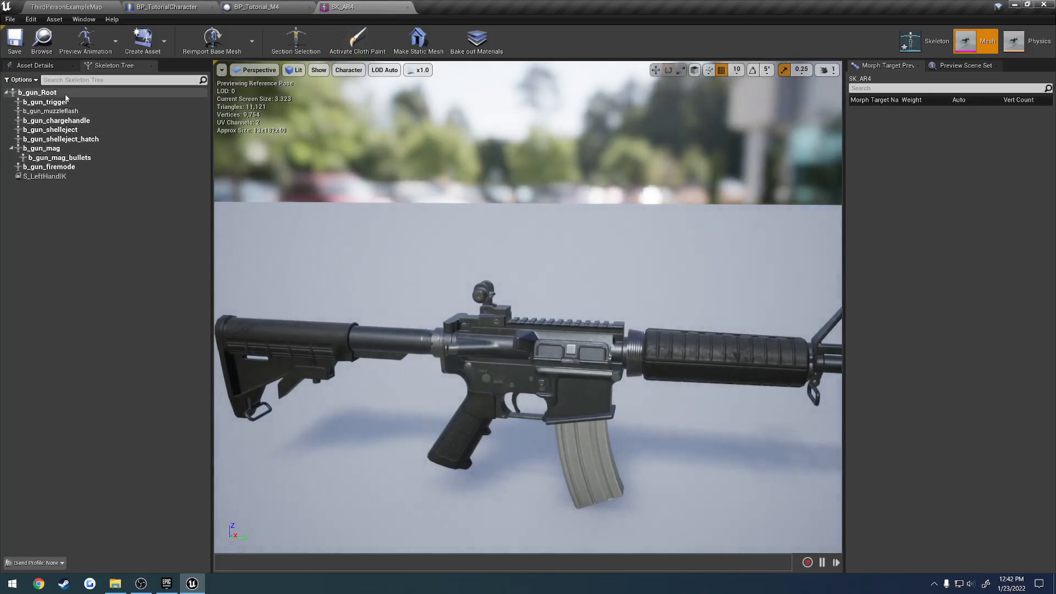
Add an S_Aim socket on b_gun_Root, position it on the rear sight, and return to the level map
{"action": "left_click", "coordinate": [38, 92]}
{"action": "type", "text": "S_Aim"}
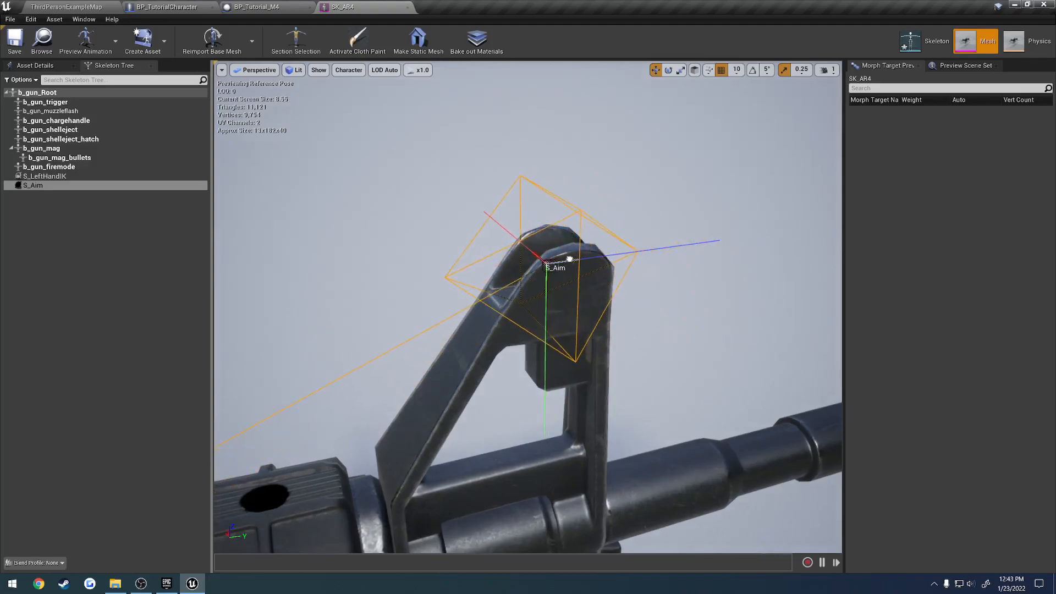
{"action": "left_click_drag", "start_coordinate": [569, 259], "coordinate": [533, 250]}
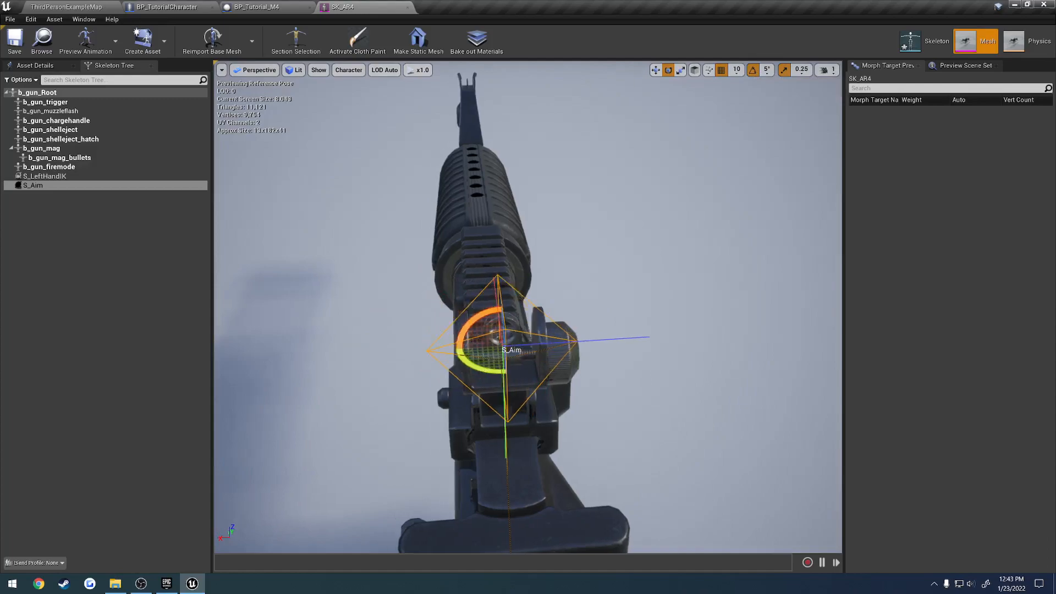
{"action": "left_click", "coordinate": [64, 7]}
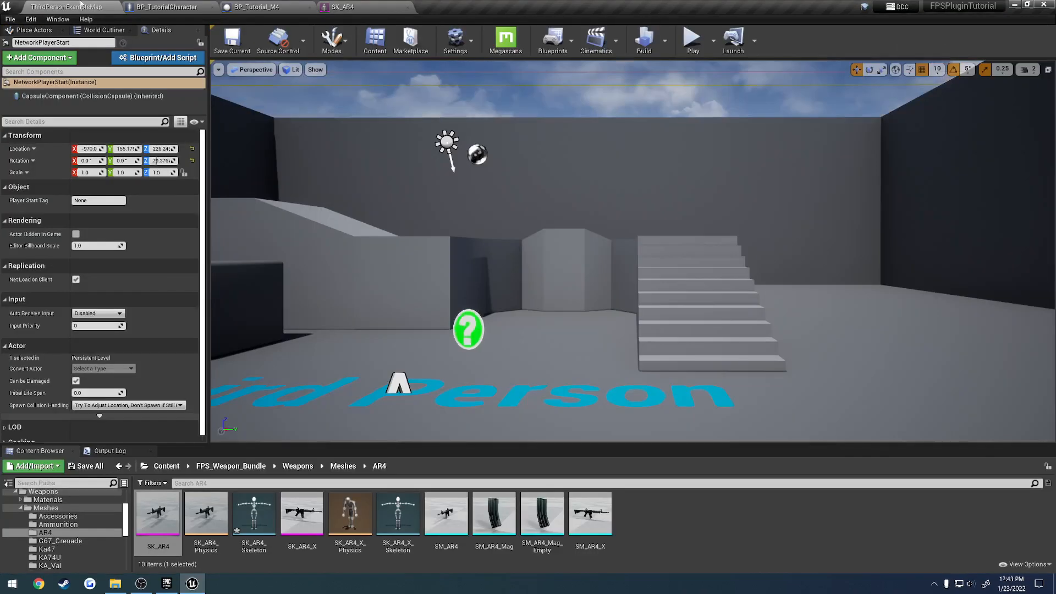
Play-test aiming down the M4 sights in the level, then return to BP_Tutorial_M4 and SK_AR4
{"action": "left_click", "coordinate": [693, 40]}
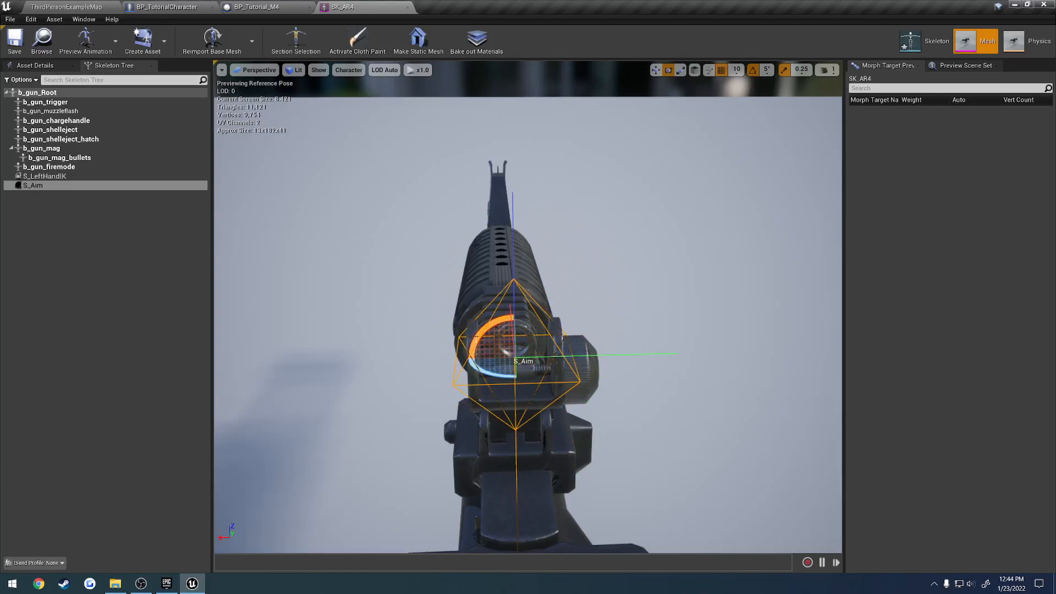
{"action": "left_click", "coordinate": [14, 40]}
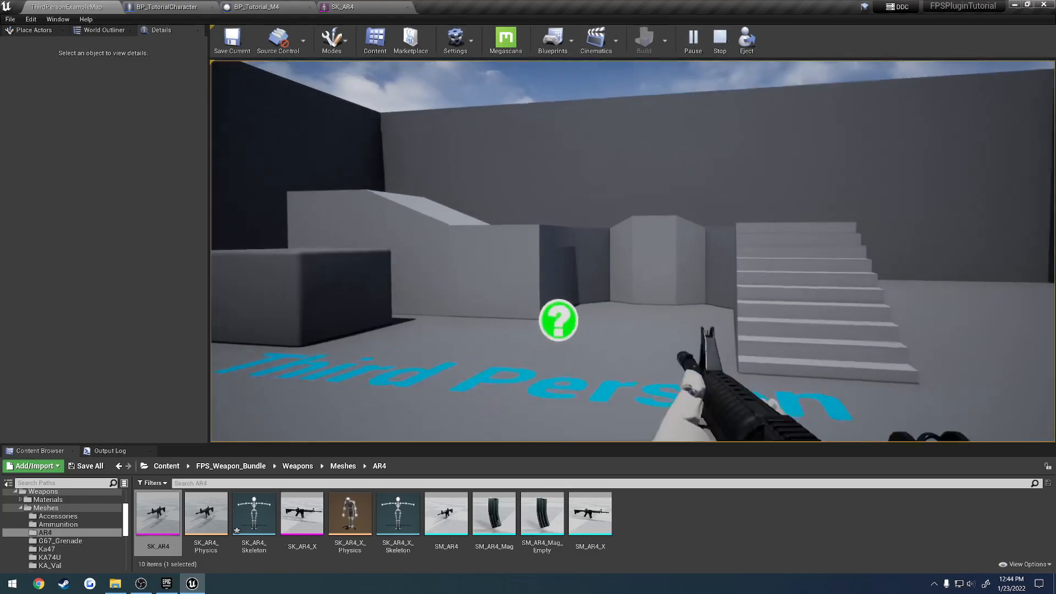
{"action": "left_click", "coordinate": [253, 6]}
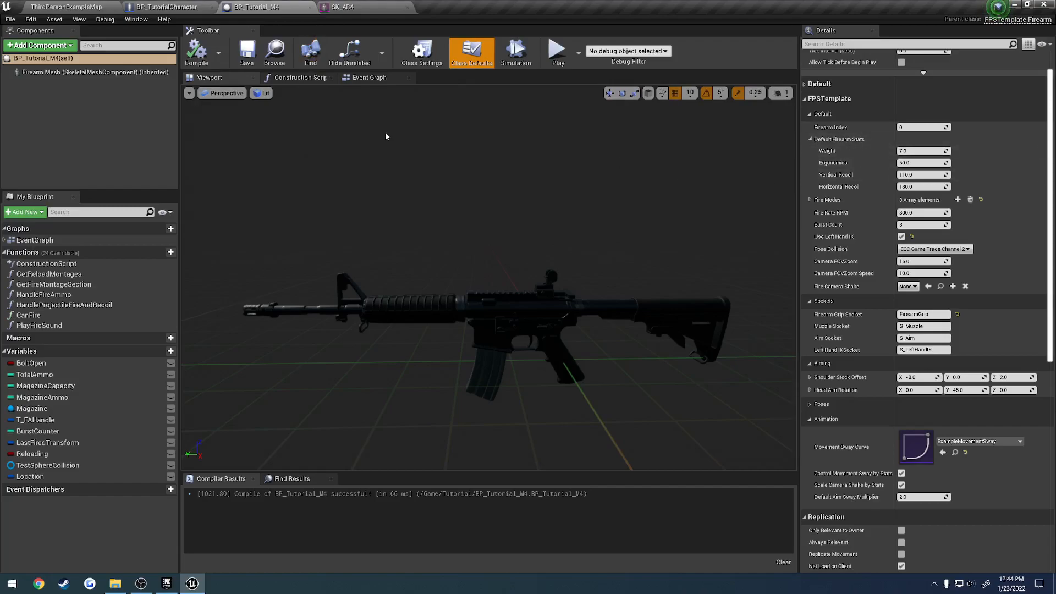
{"action": "left_click", "coordinate": [343, 7]}
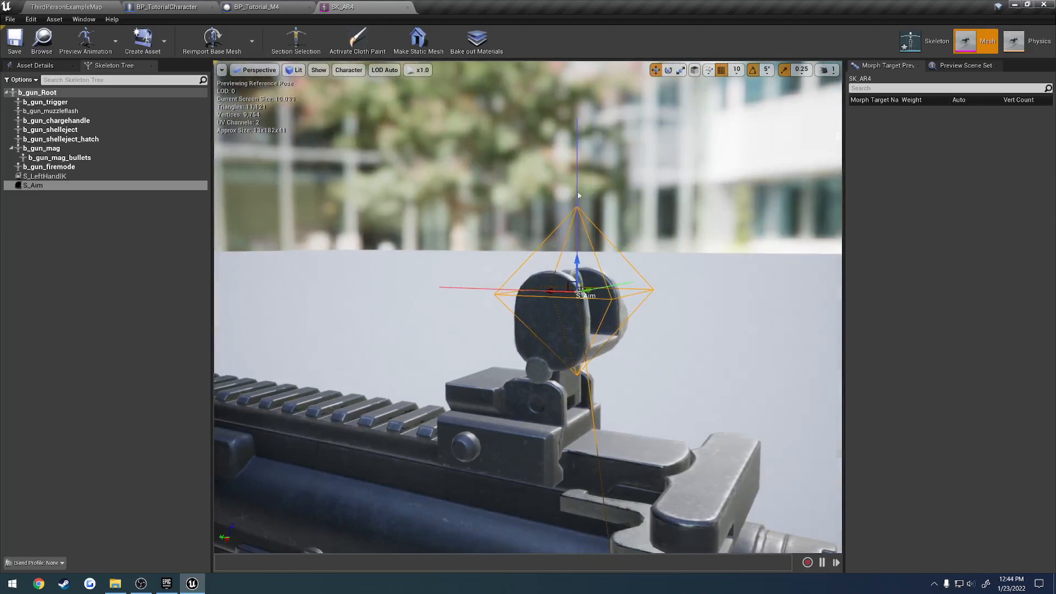
Rotate the S_Aim socket on the rear sight with the rotation gizmo and review its placement
{"action": "left_click", "coordinate": [667, 71]}
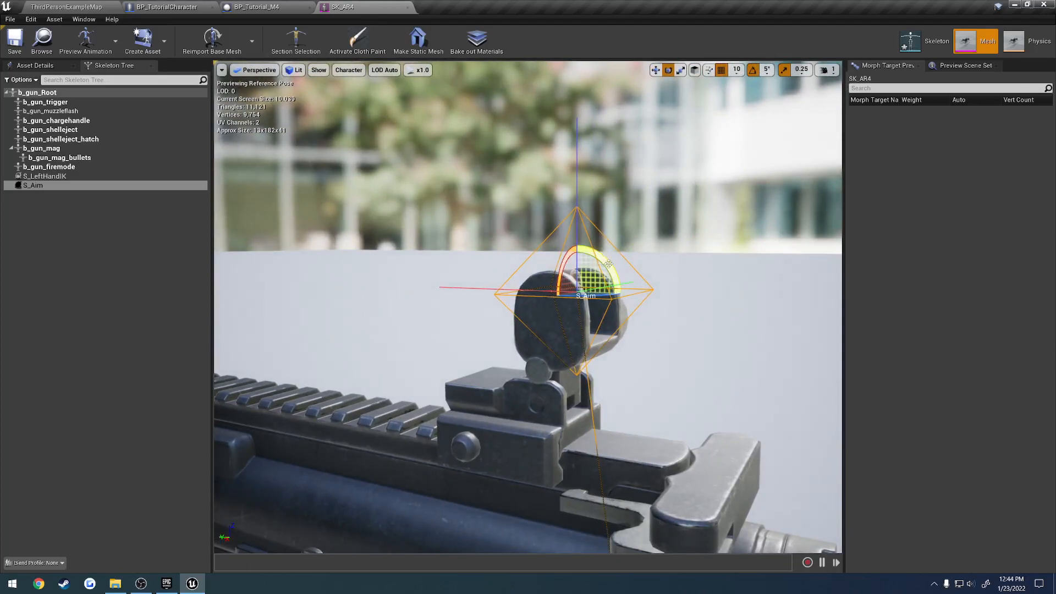
{"action": "left_click_drag", "start_coordinate": [610, 263], "coordinate": [532, 290]}
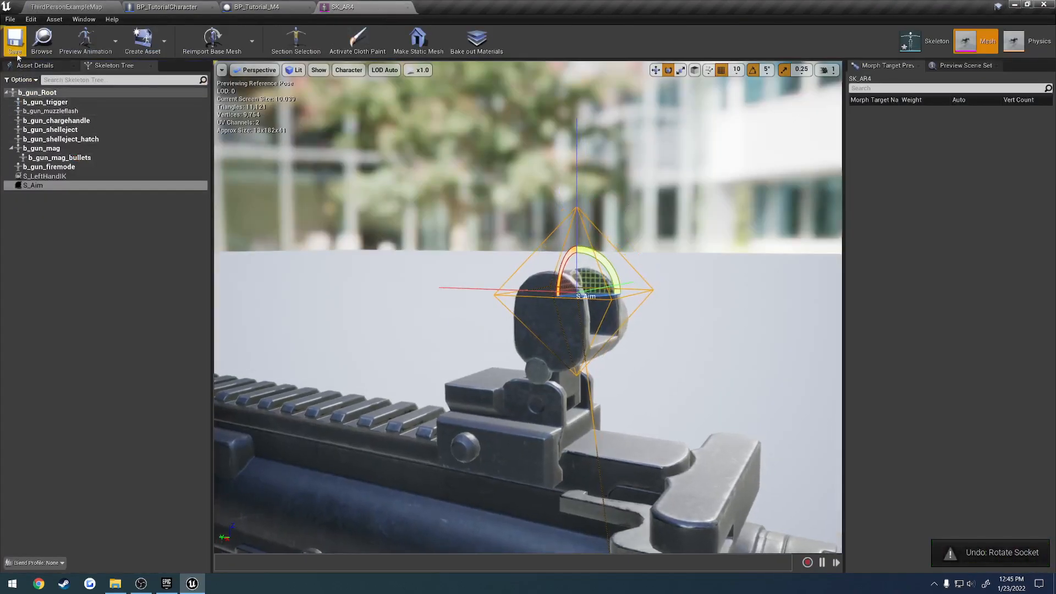
{"action": "scroll", "scroll_direction": "down", "scroll_amount": 3}
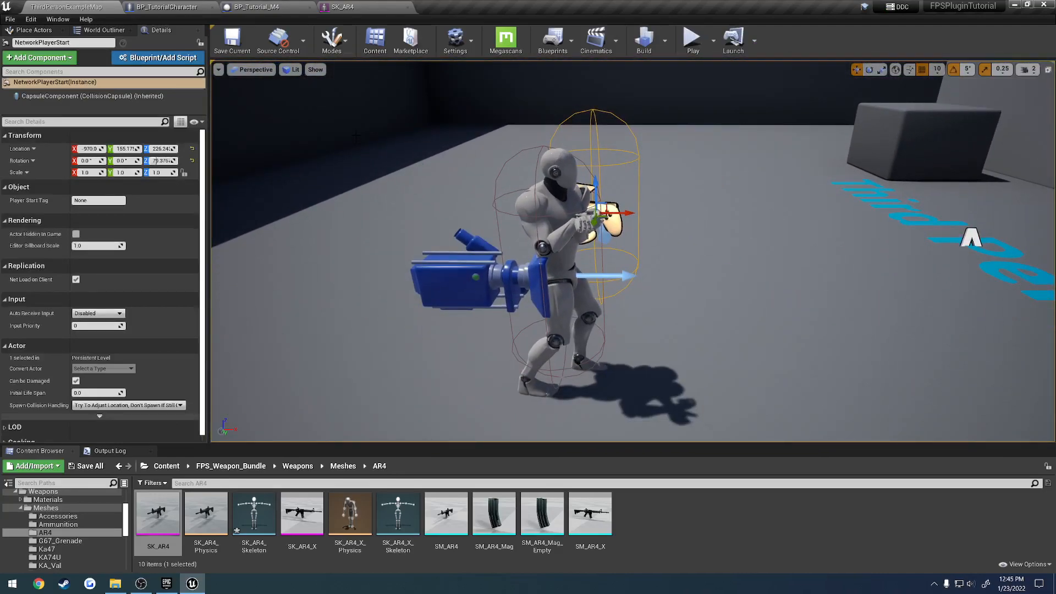
In BP_TutorialCharacter wire Left Mouse Pressed through Is Valid on Get Firearm to Fire
{"action": "left_click", "coordinate": [169, 7]}
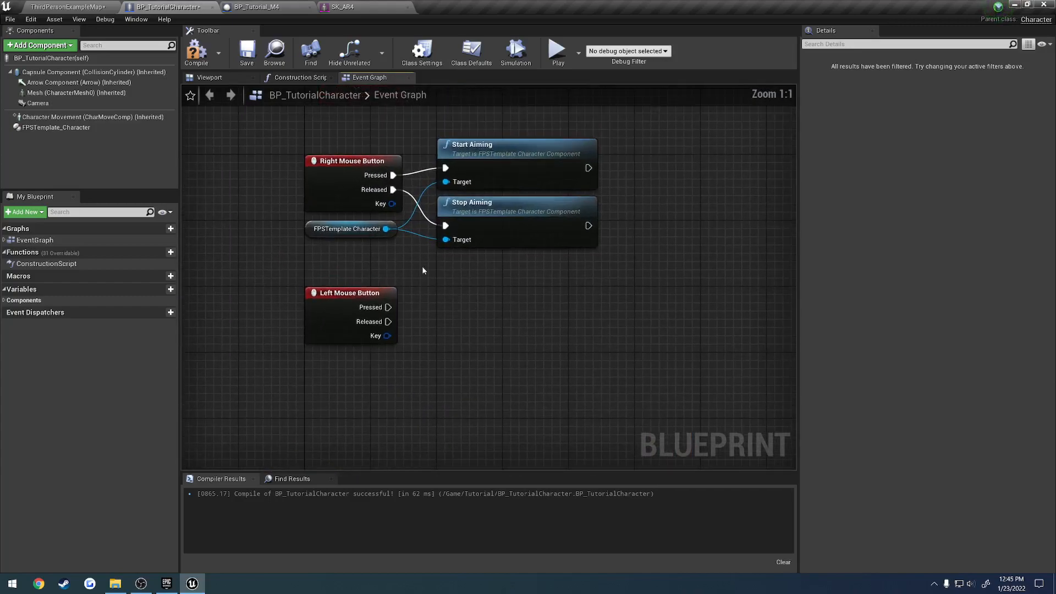
{"action": "left_click", "coordinate": [351, 229]}
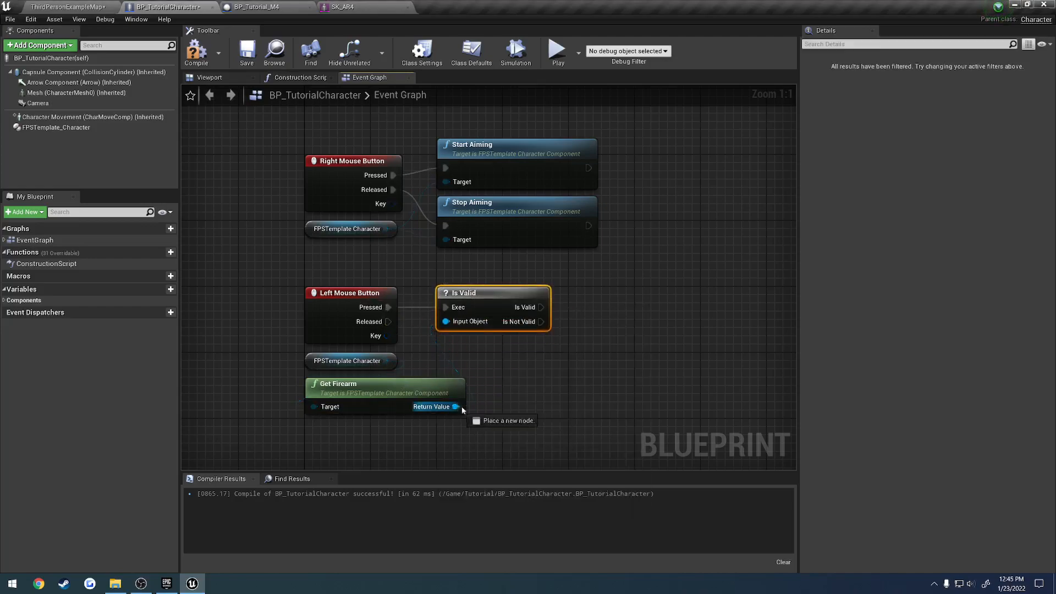
{"action": "left_click_drag", "start_coordinate": [455, 406], "coordinate": [536, 347]}
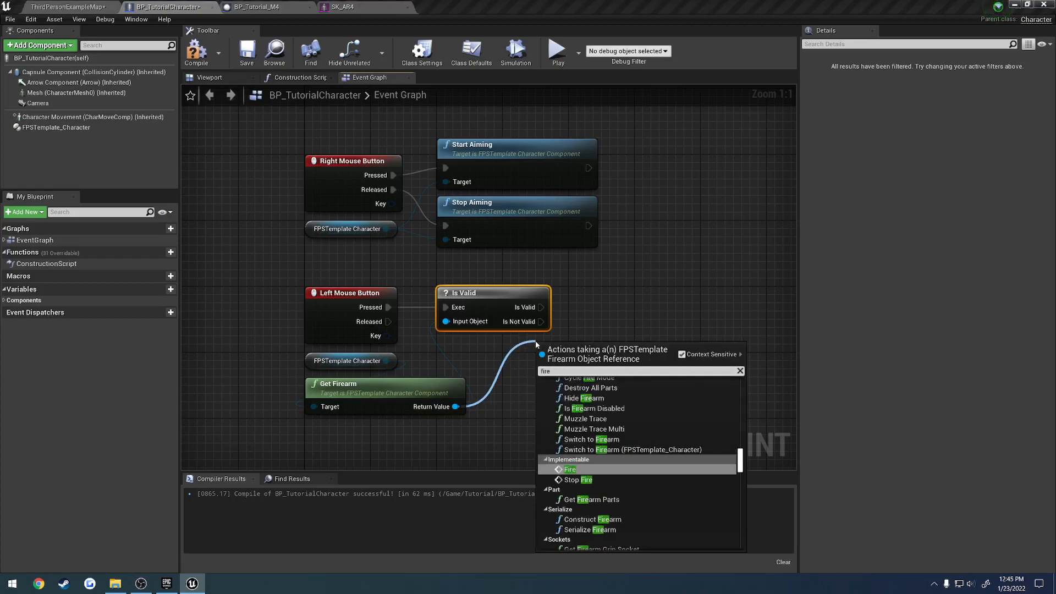
{"action": "left_click", "coordinate": [570, 468]}
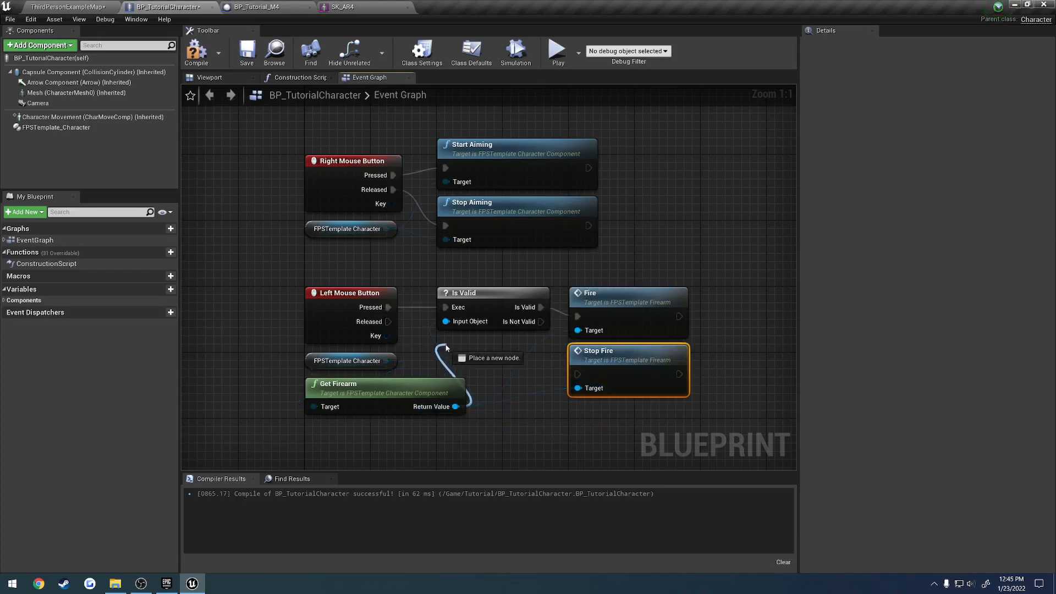
Wire Left Mouse Released through a second Is Valid to Stop Fire, then compile and save
{"action": "left_click", "coordinate": [489, 358]}
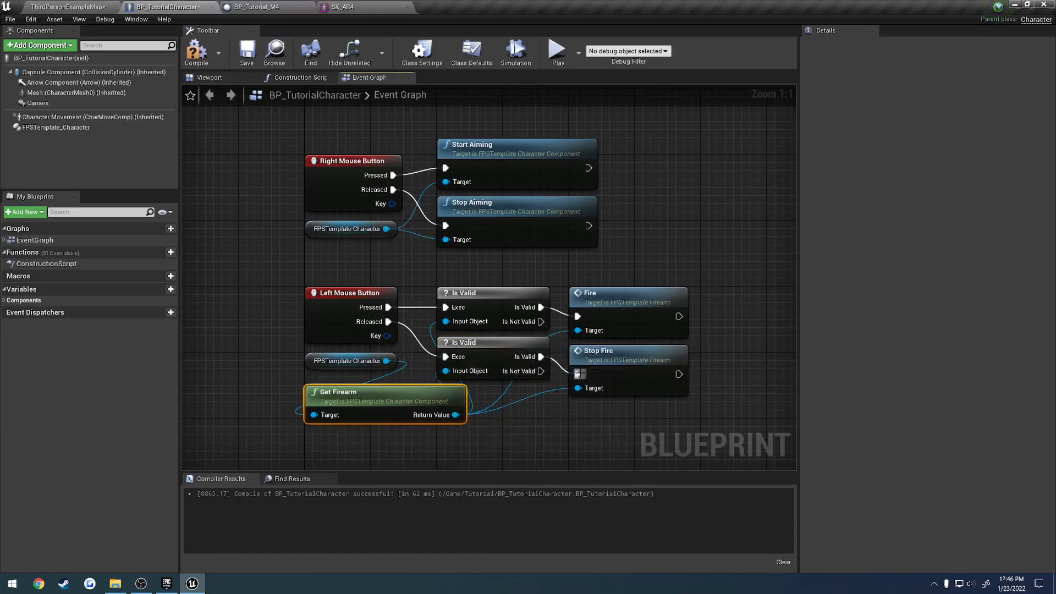
{"action": "mouse_move", "coordinate": [637, 307]}
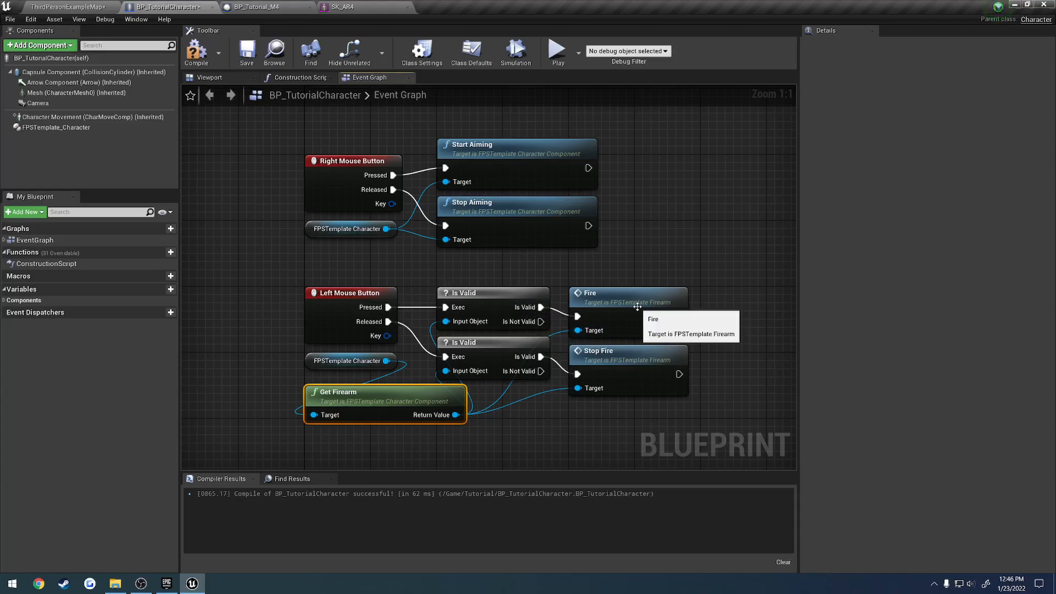
{"action": "left_click", "coordinate": [247, 53]}
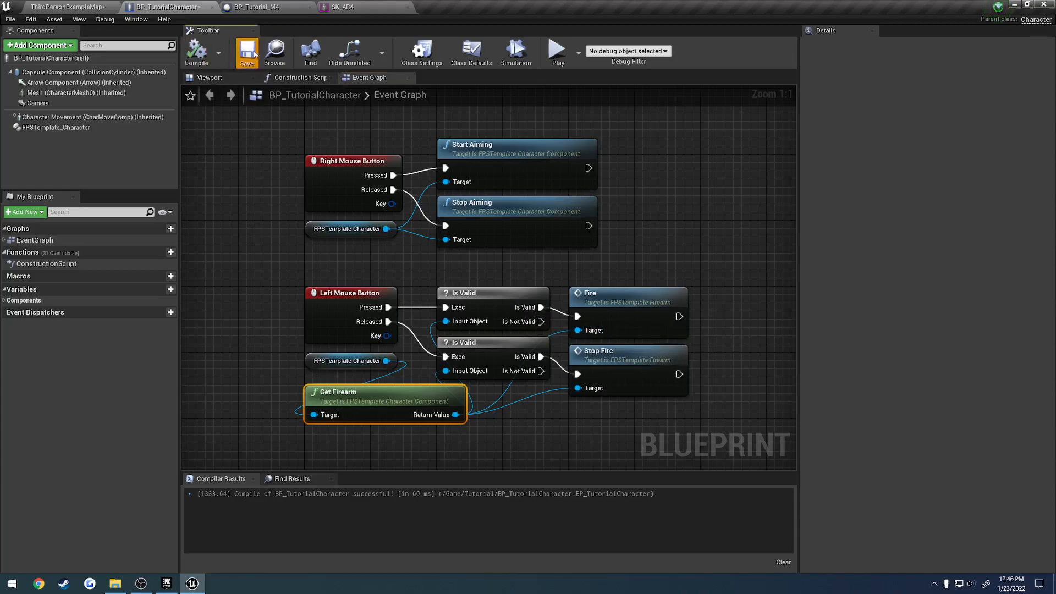
{"action": "left_click", "coordinate": [262, 7]}
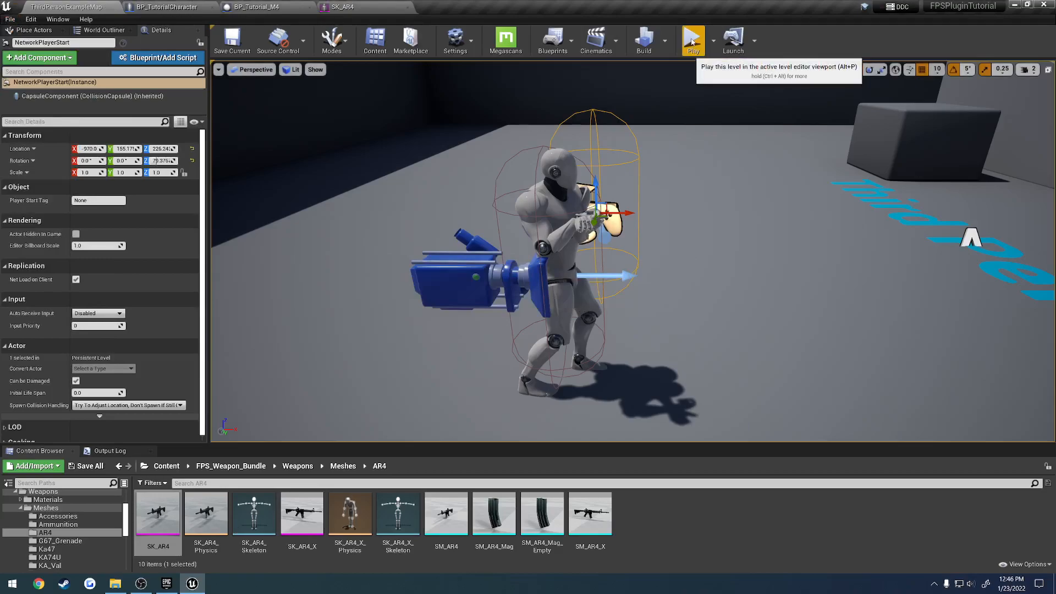
Play the level to test the armed character
{"action": "left_click", "coordinate": [692, 41]}
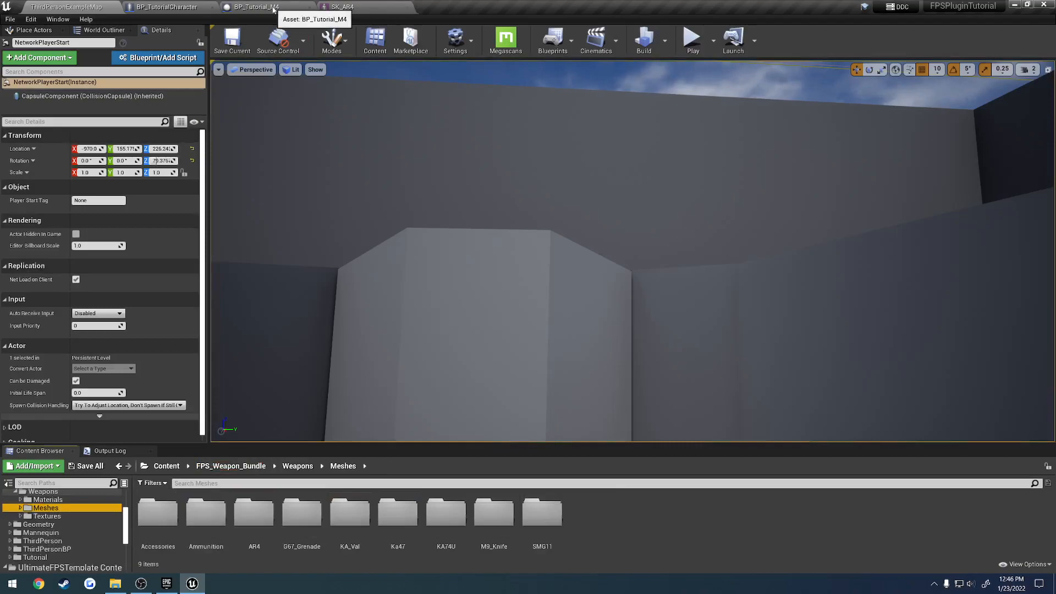
Review BP_Tutorial_M4, then open BP_M4_Magazine_PMag in the full blueprint editor
{"action": "left_click", "coordinate": [260, 6]}
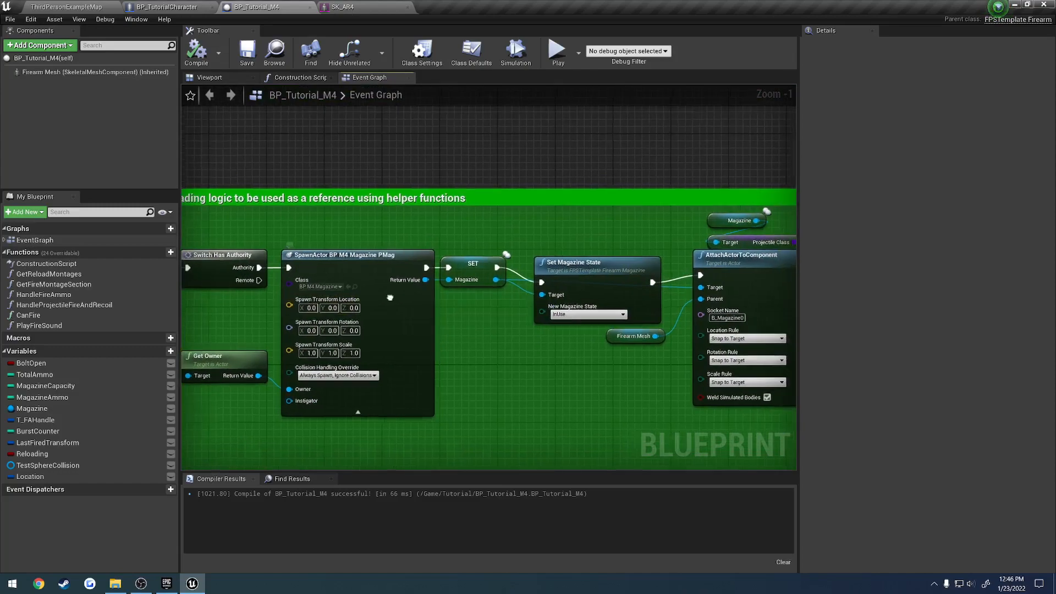
{"action": "left_click", "coordinate": [63, 6]}
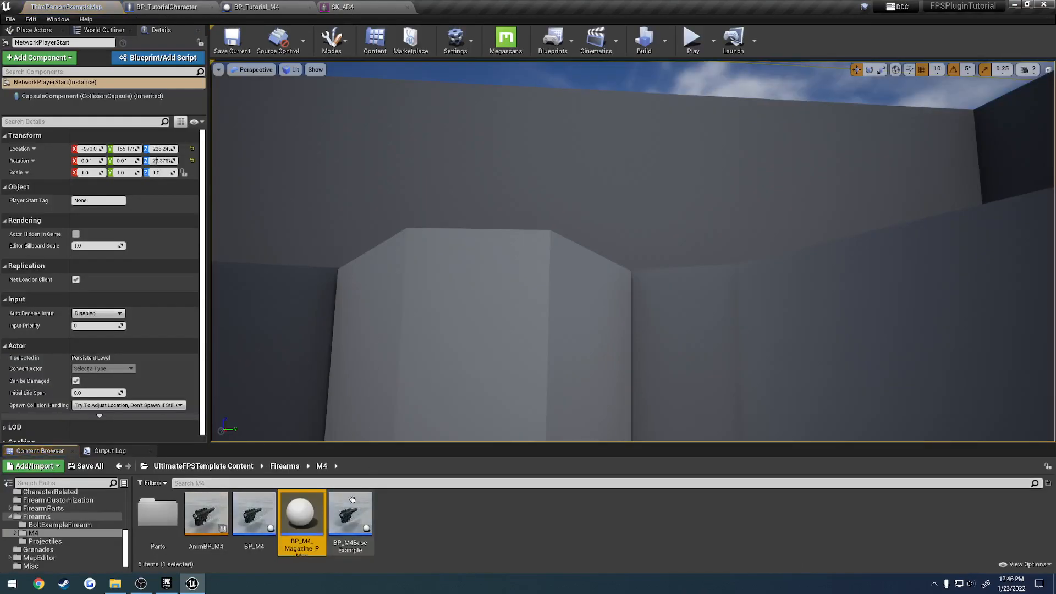
{"action": "double_click", "coordinate": [301, 511]}
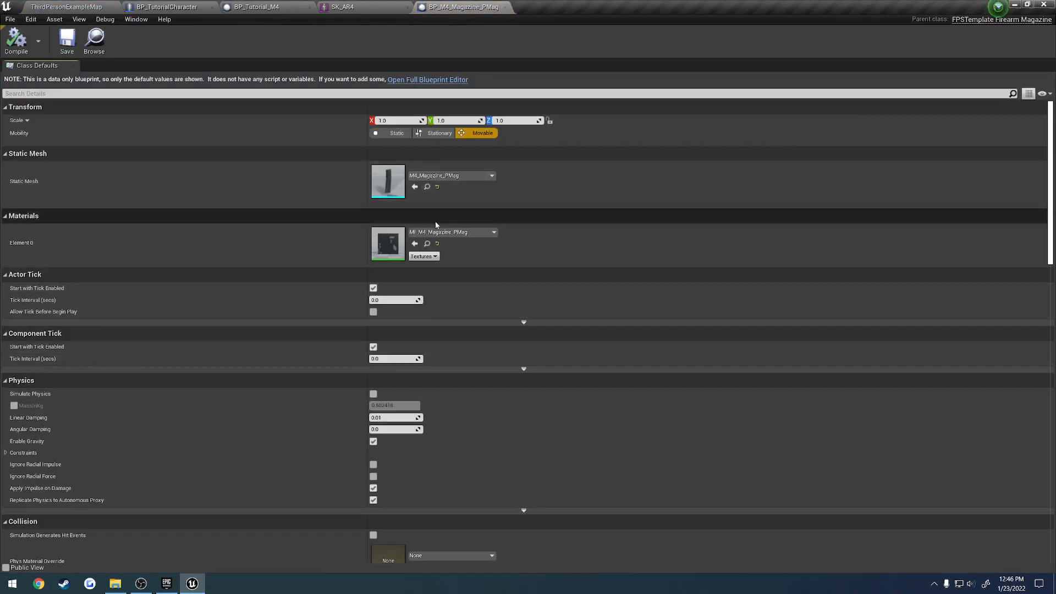
{"action": "left_click", "coordinate": [427, 79]}
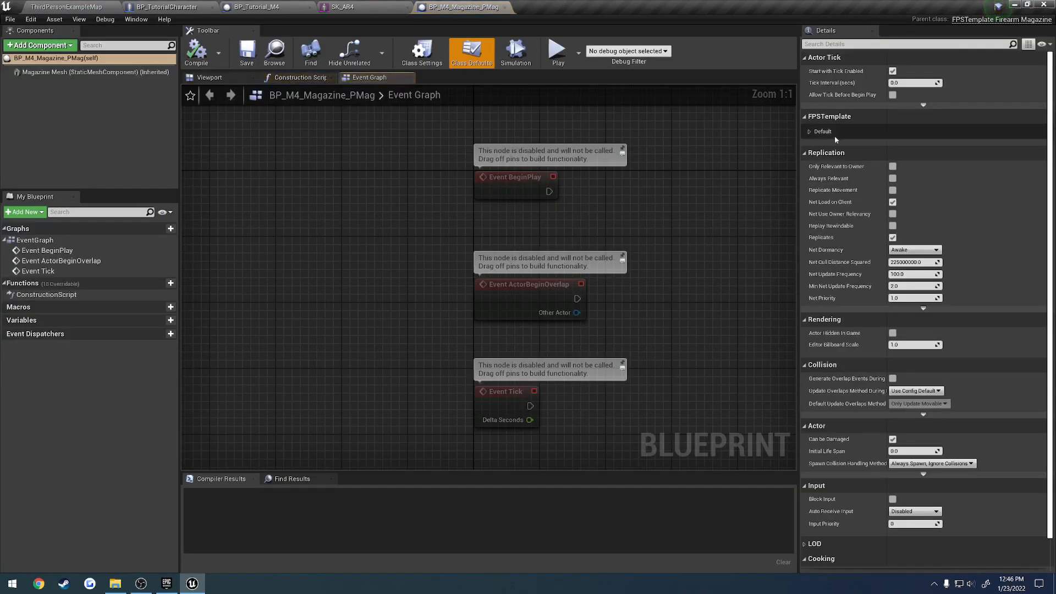
{"action": "left_click", "coordinate": [811, 131]}
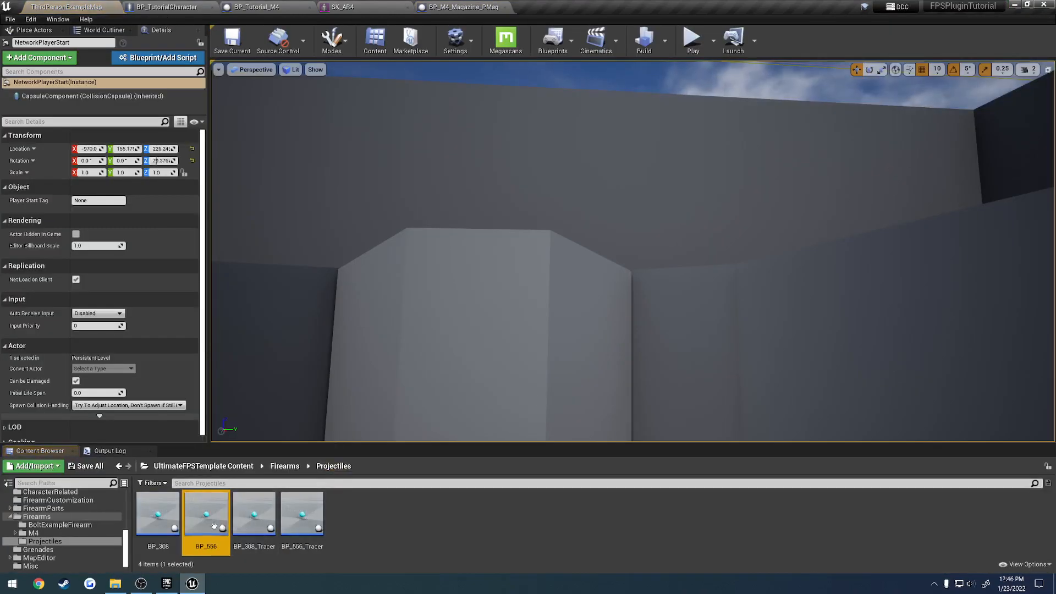
Inspect BP_556's sphere mesh and Class Defaults showing Velocity FPS 3200, then return to the level
{"action": "double_click", "coordinate": [206, 514]}
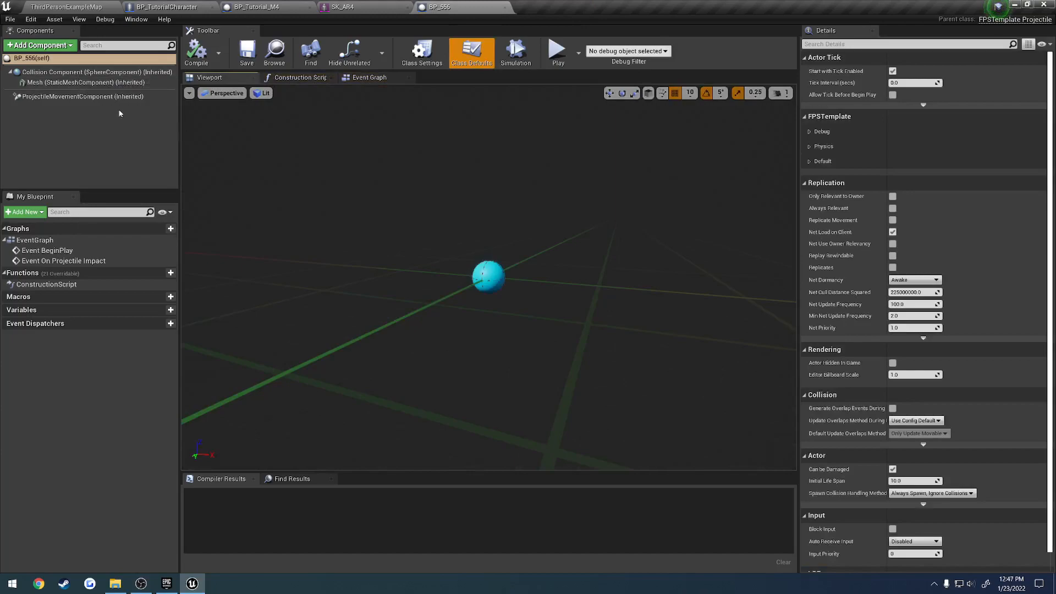
{"action": "left_click", "coordinate": [76, 82]}
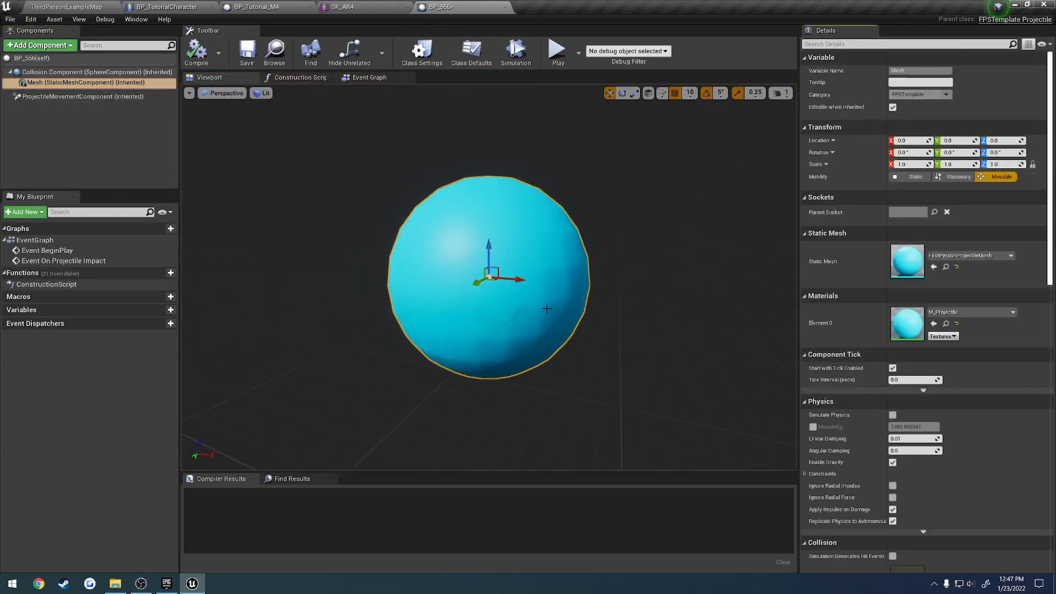
{"action": "left_click", "coordinate": [471, 53]}
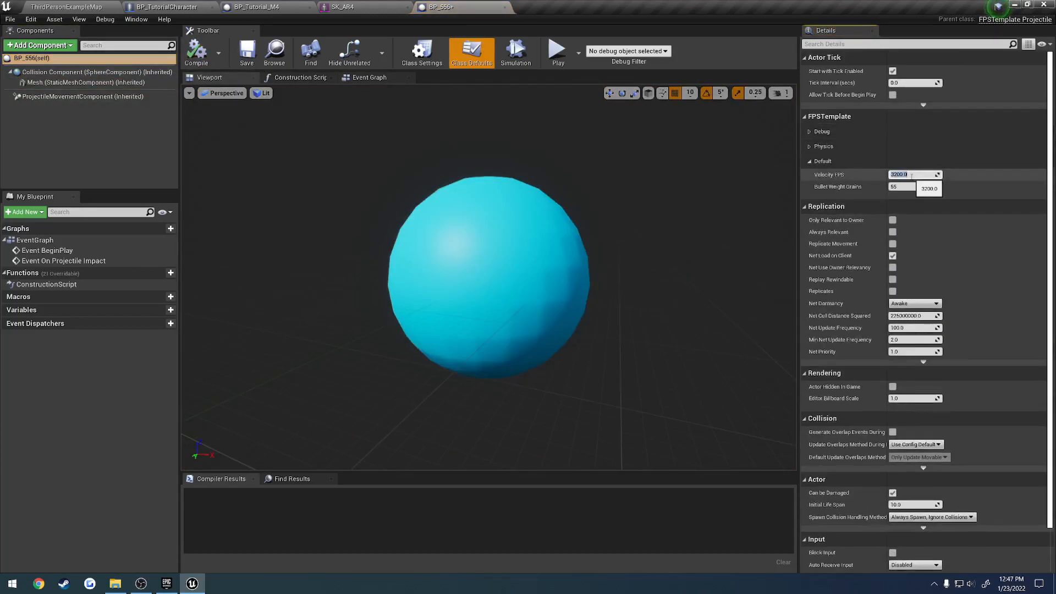
{"action": "left_click", "coordinate": [247, 51]}
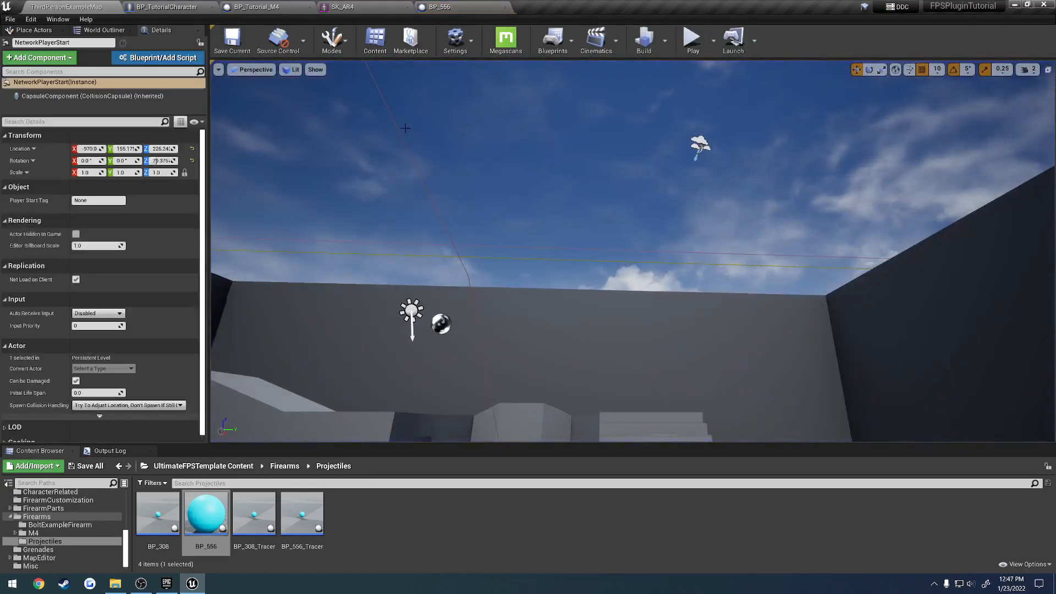
Check BP_Tutorial_M4's Class Defaults for the S_Muzzle socket name, then switch to SK_AR4
{"action": "left_click", "coordinate": [256, 6]}
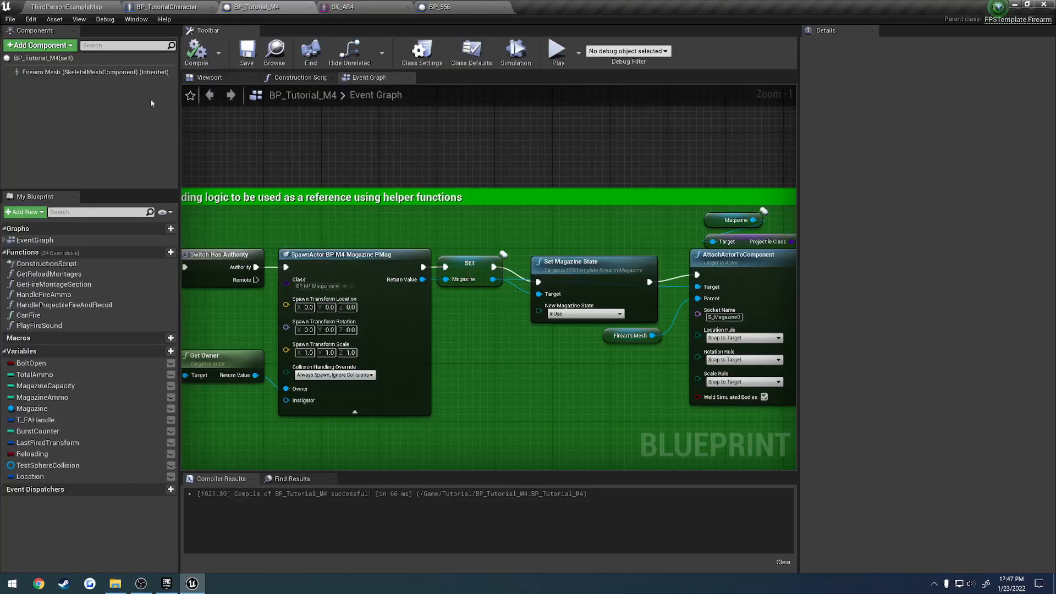
{"action": "left_click", "coordinate": [471, 53]}
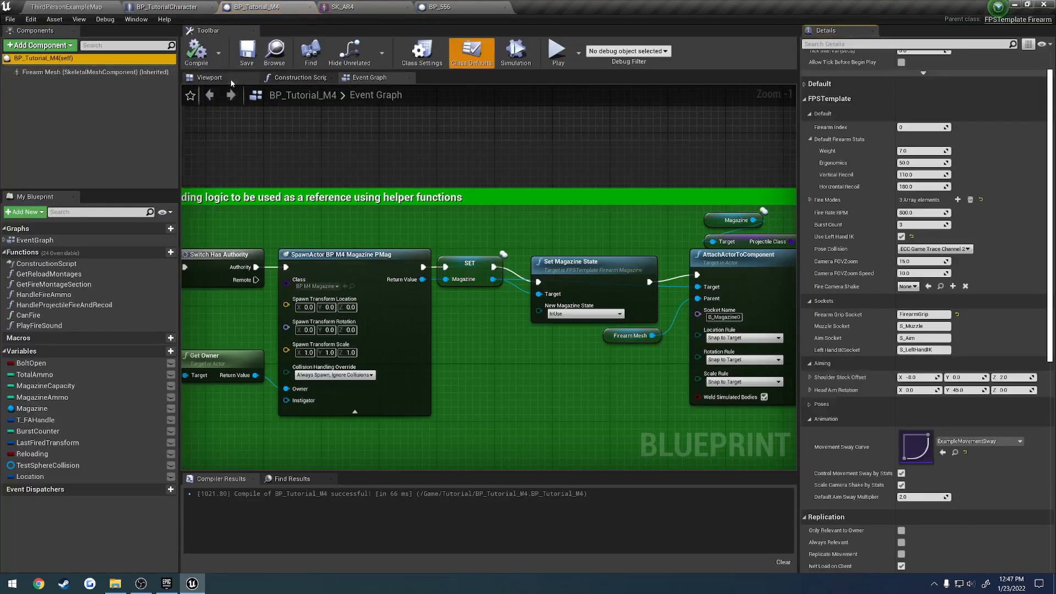
{"action": "left_click", "coordinate": [209, 77]}
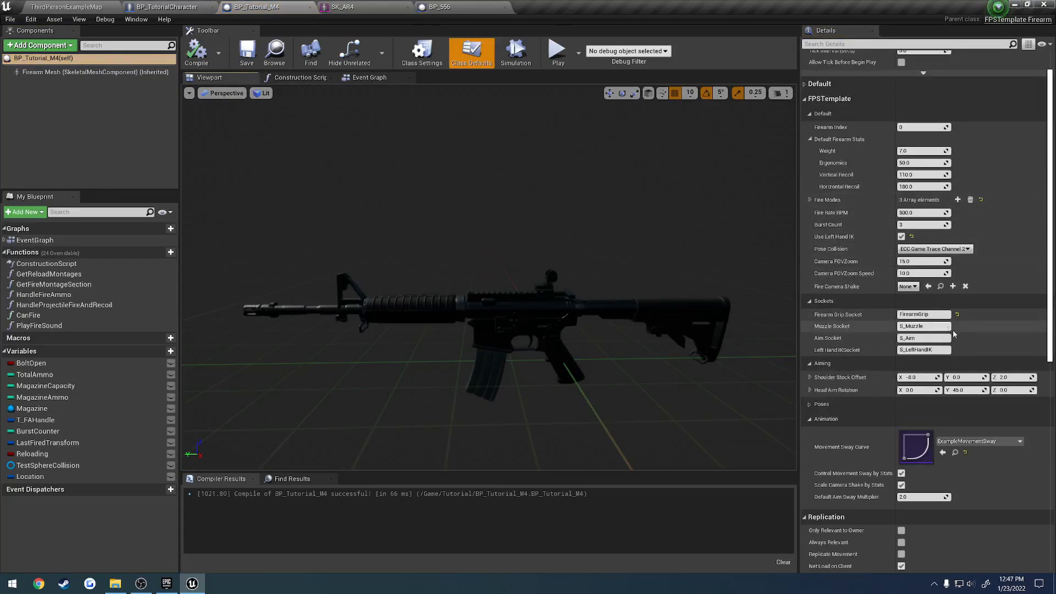
{"action": "left_click", "coordinate": [923, 326]}
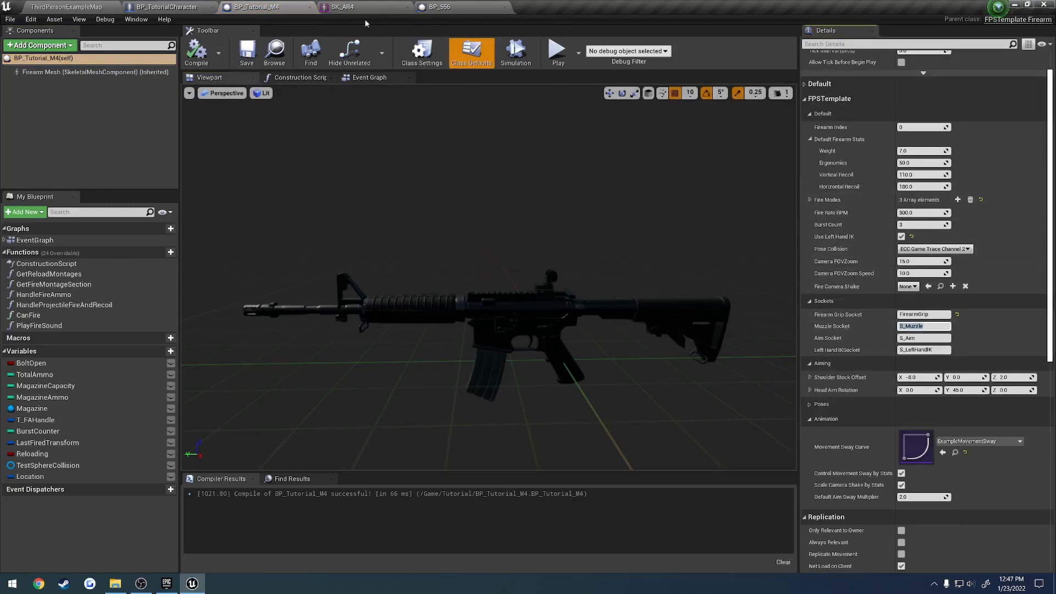
{"action": "left_click", "coordinate": [344, 7]}
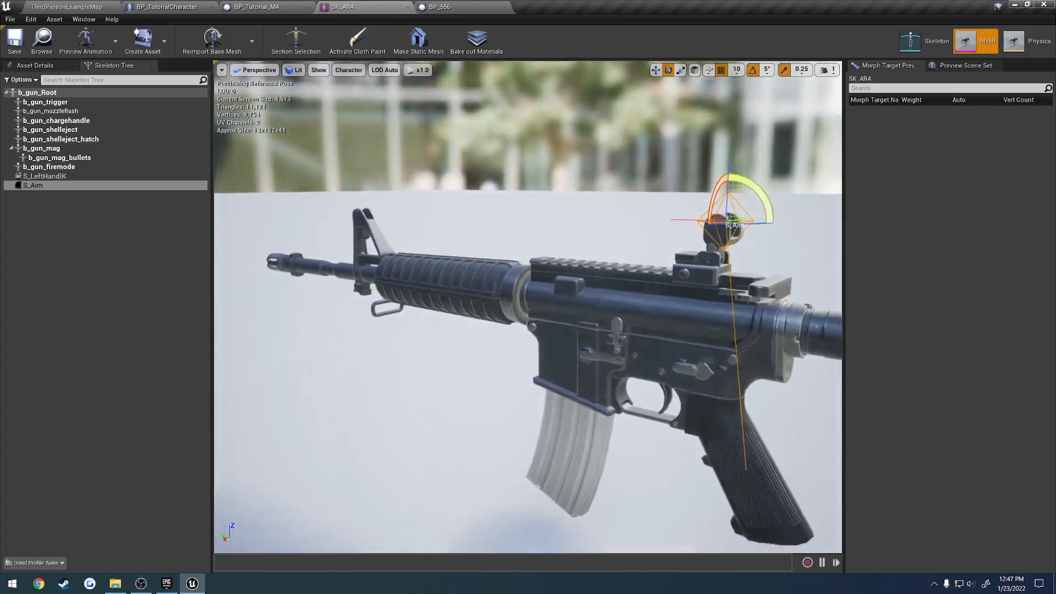
Add an S_Muzzle socket to the SK_AR4 skeleton and move it toward the barrel tip
{"action": "left_click", "coordinate": [37, 92]}
{"action": "type", "text": "S_Muzzle"}
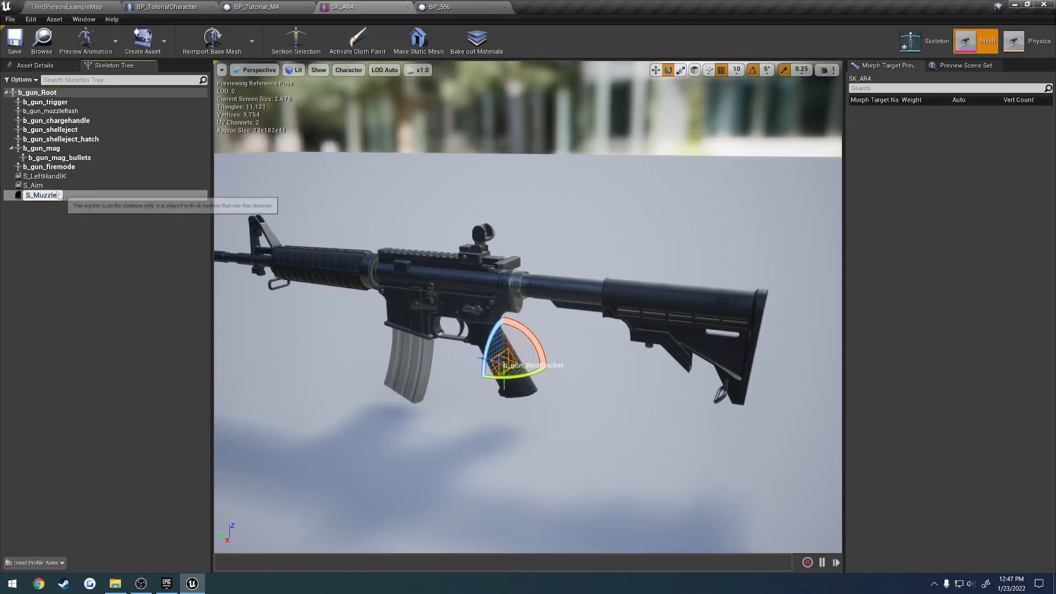
{"action": "left_click", "coordinate": [38, 195]}
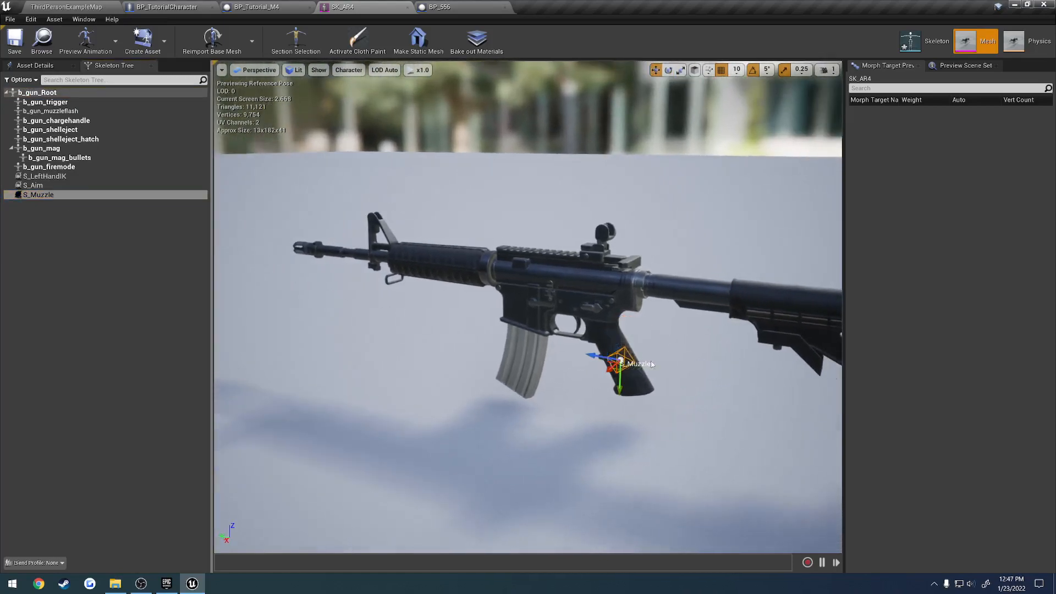
{"action": "left_click_drag", "start_coordinate": [617, 365], "coordinate": [310, 310]}
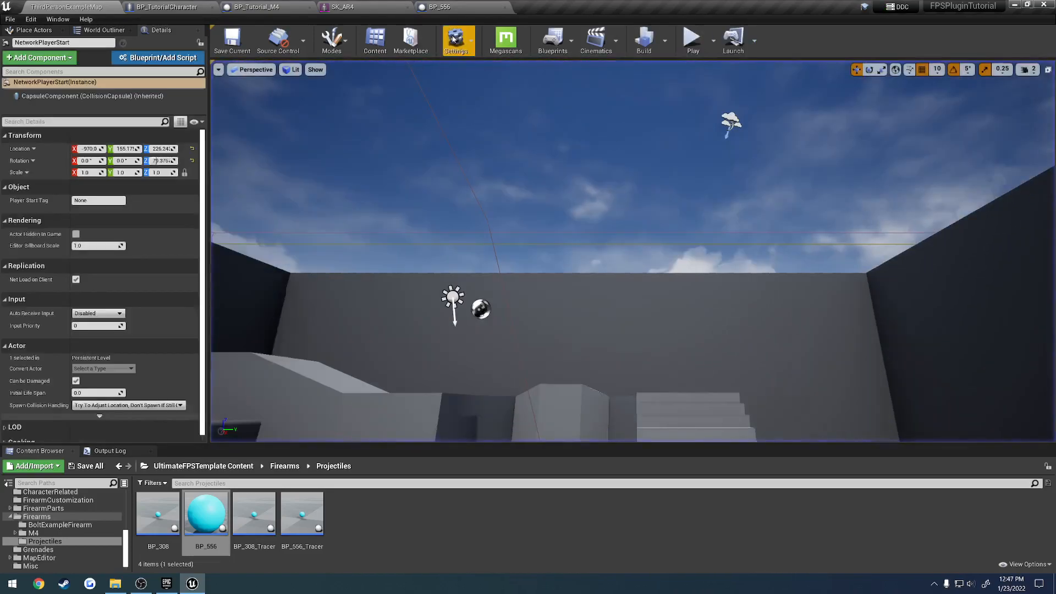
Playtest firing a projectile from the M4, then return to SK_AR4 to inspect S_Muzzle
{"action": "left_click", "coordinate": [343, 7]}
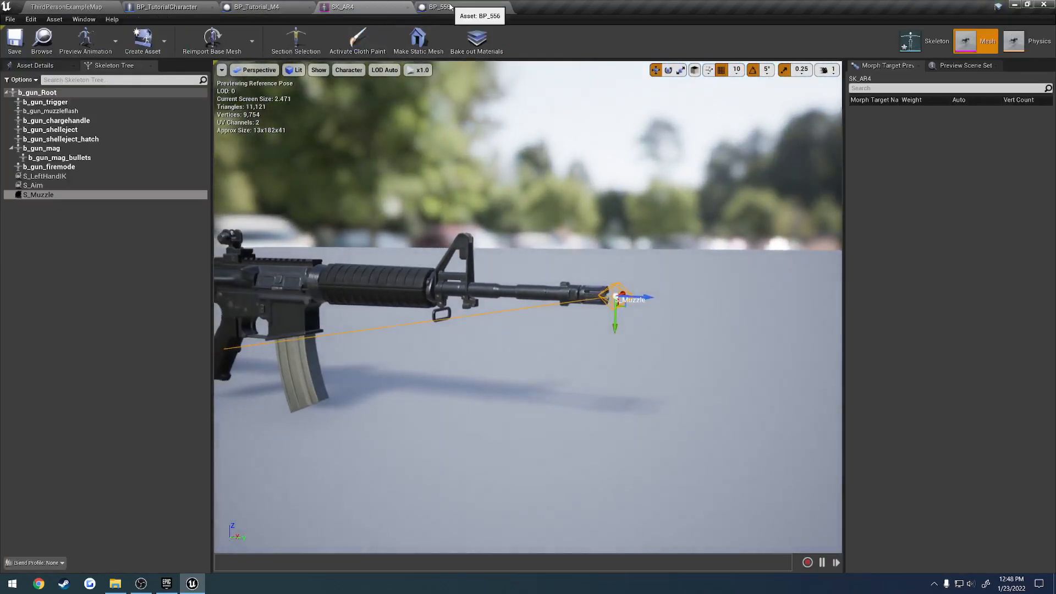
{"action": "left_click", "coordinate": [435, 7]}
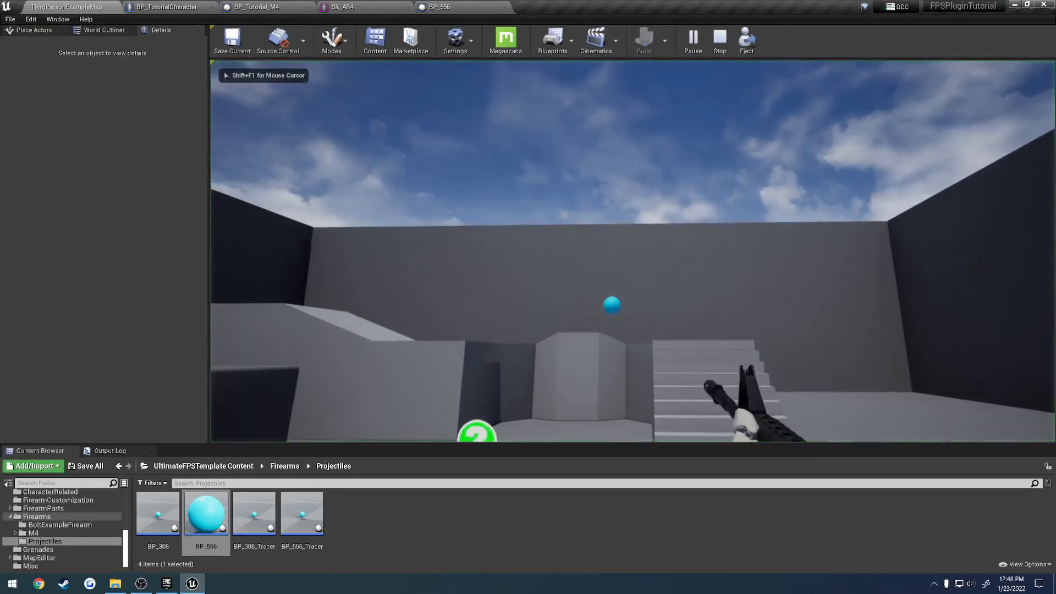
{"action": "left_click", "coordinate": [343, 7]}
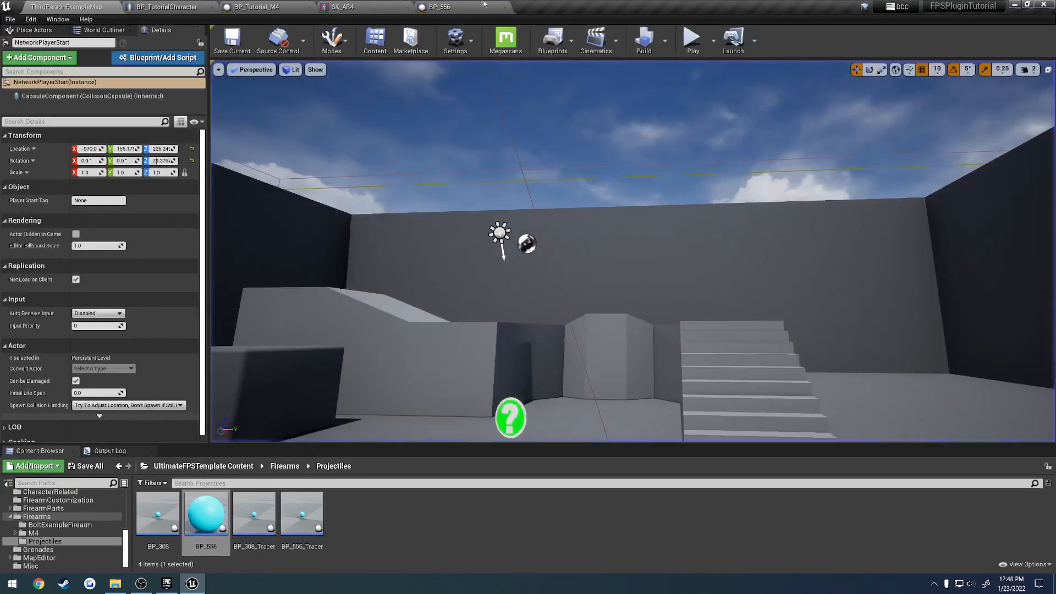
{"action": "left_click", "coordinate": [342, 6]}
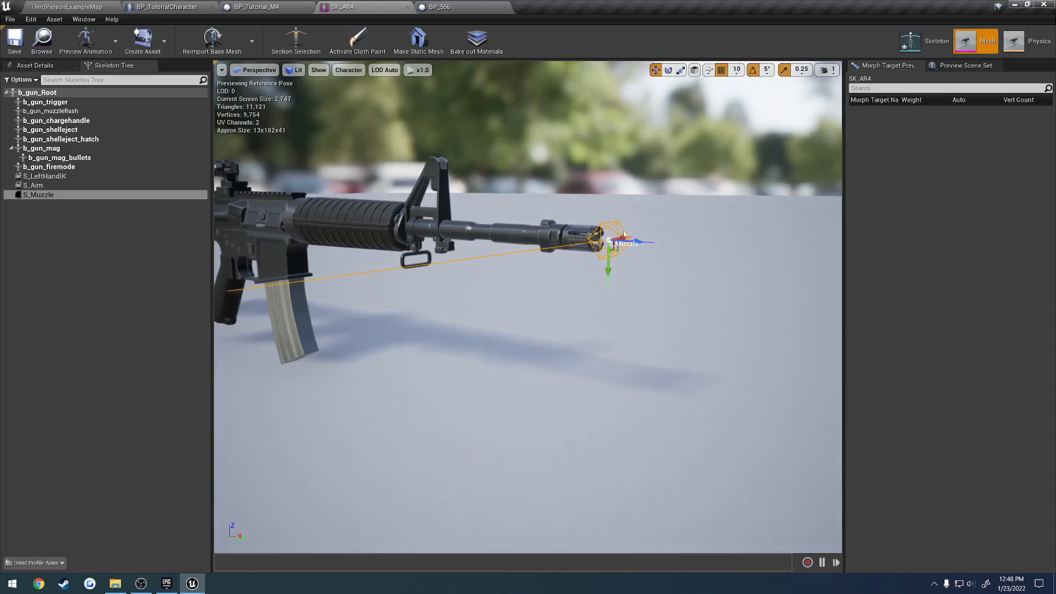
{"action": "mouse_move", "coordinate": [408, 147]}
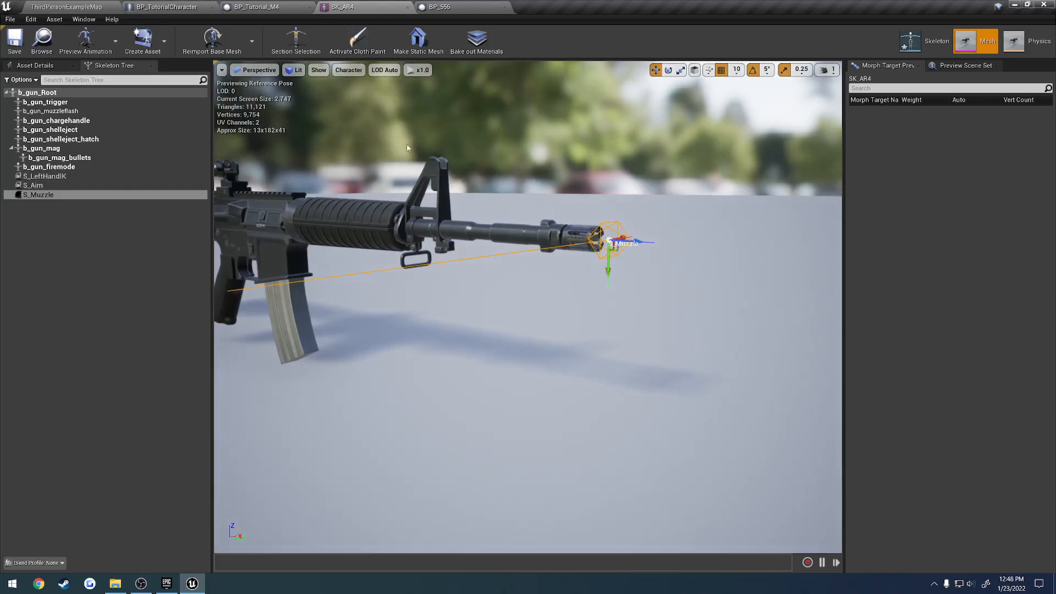